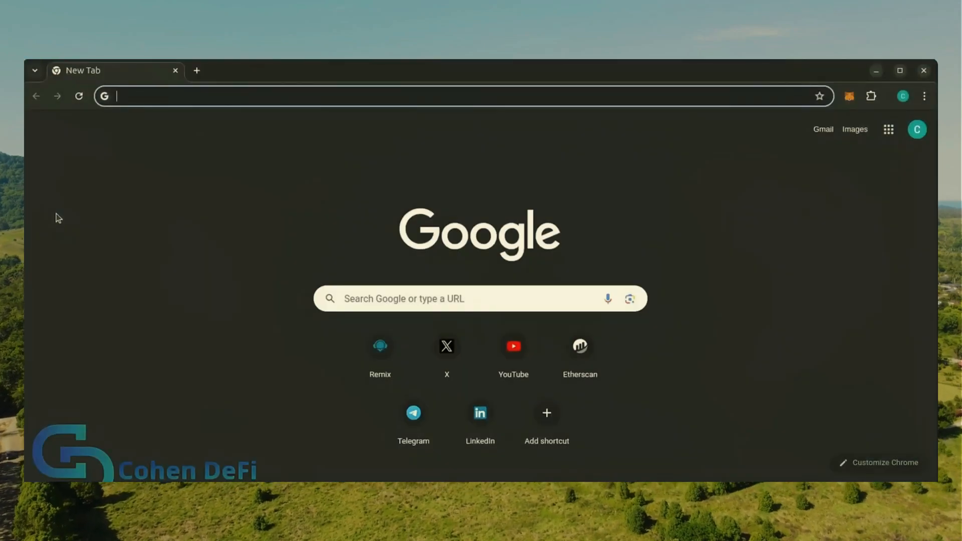
mouse_move(849, 96)
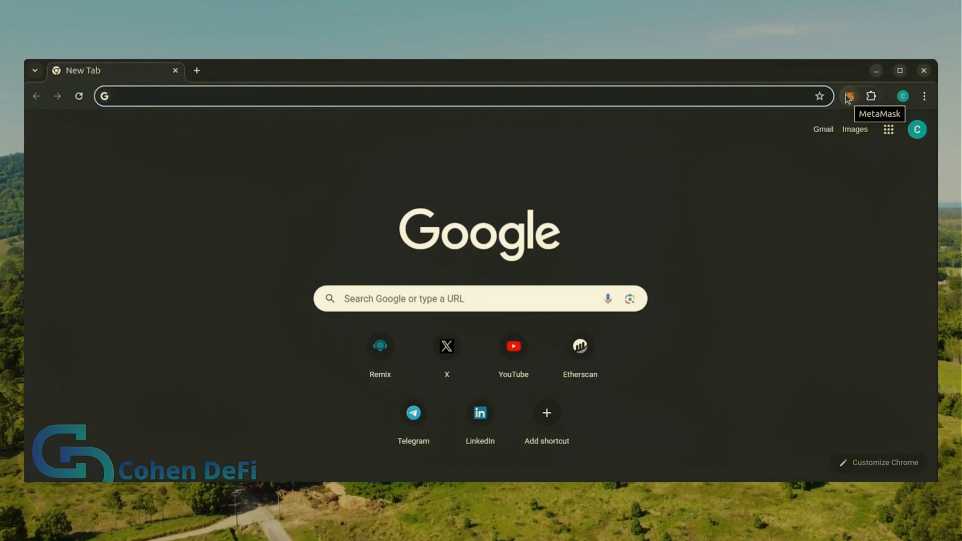
mouse_move(855, 100)
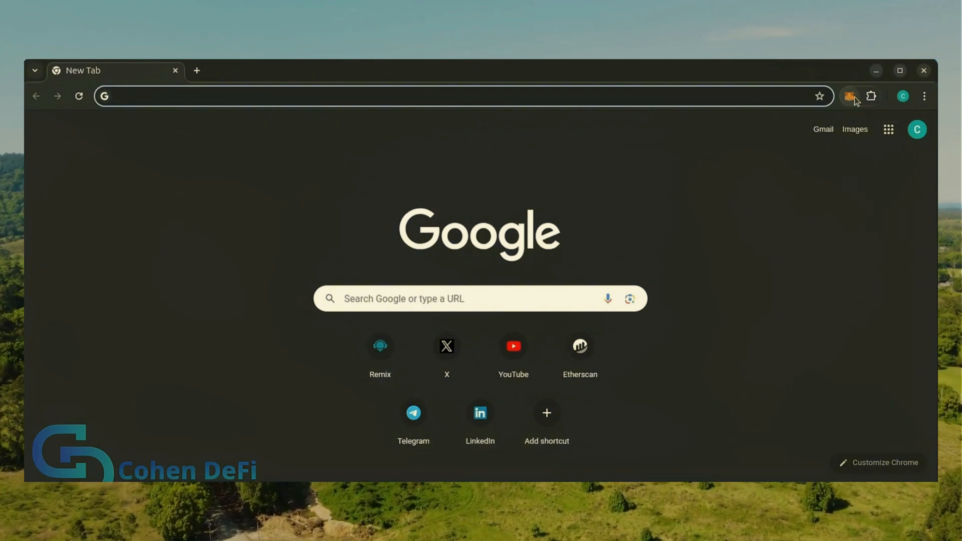
mouse_move(653, 167)
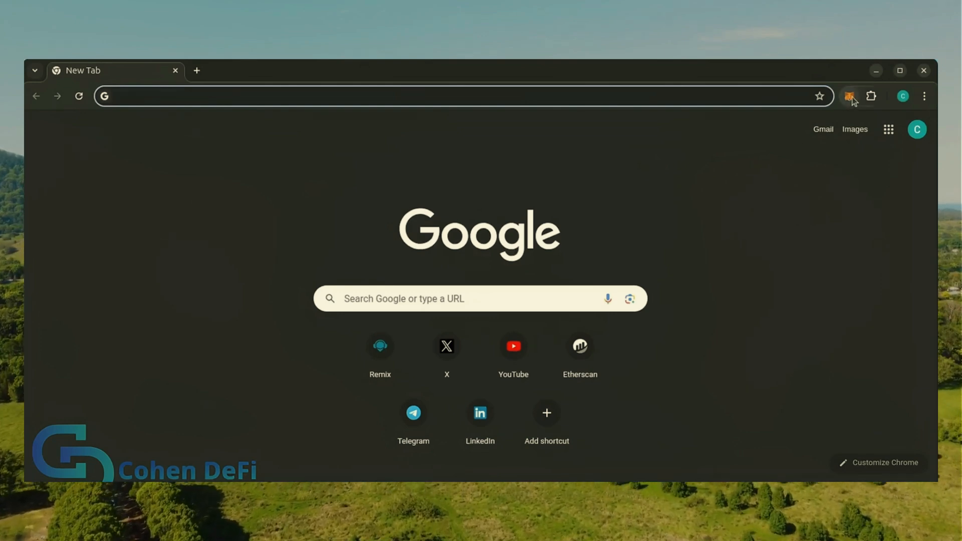
Step: Create contracts/bot.sol in Remix and paste in the ~288-line trading-bot contract code
left_click(379, 345)
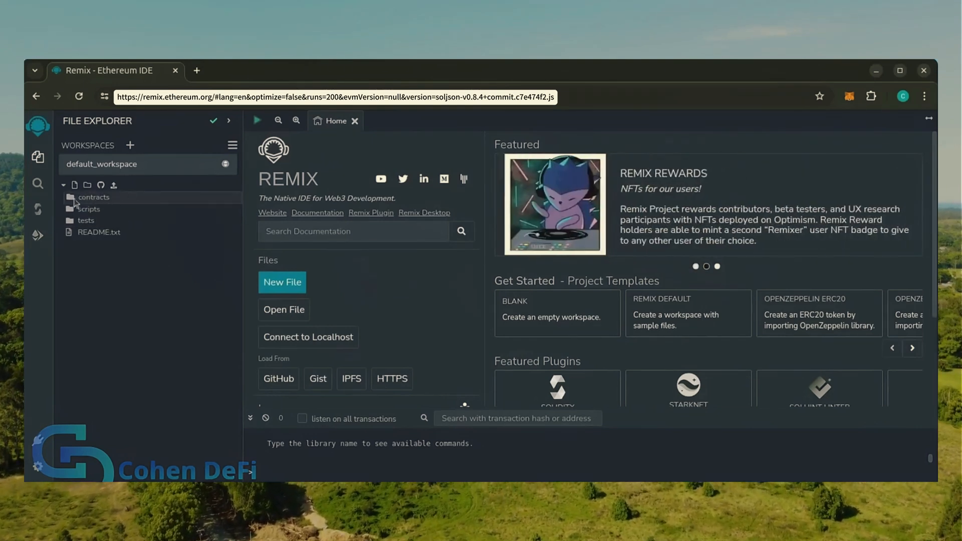
left_click(73, 185)
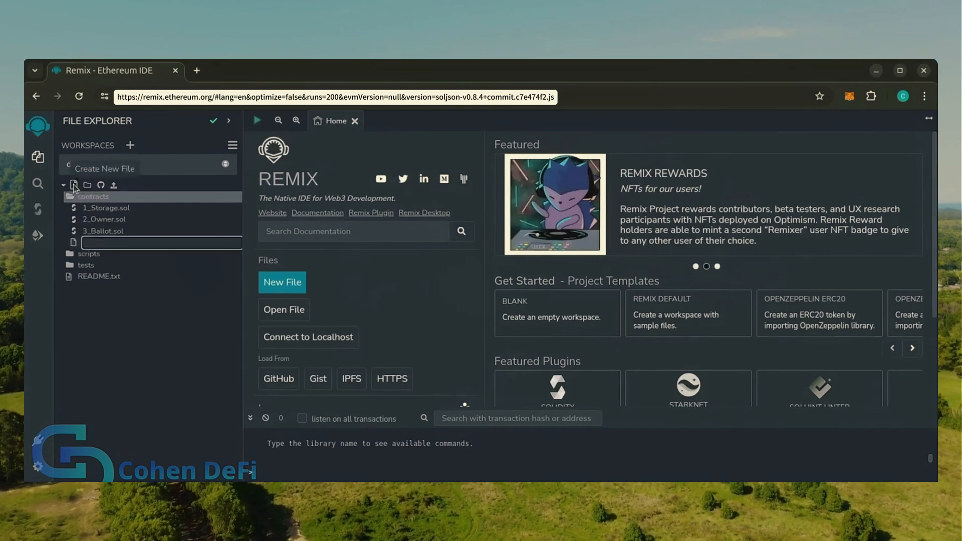
type("bot.sol")
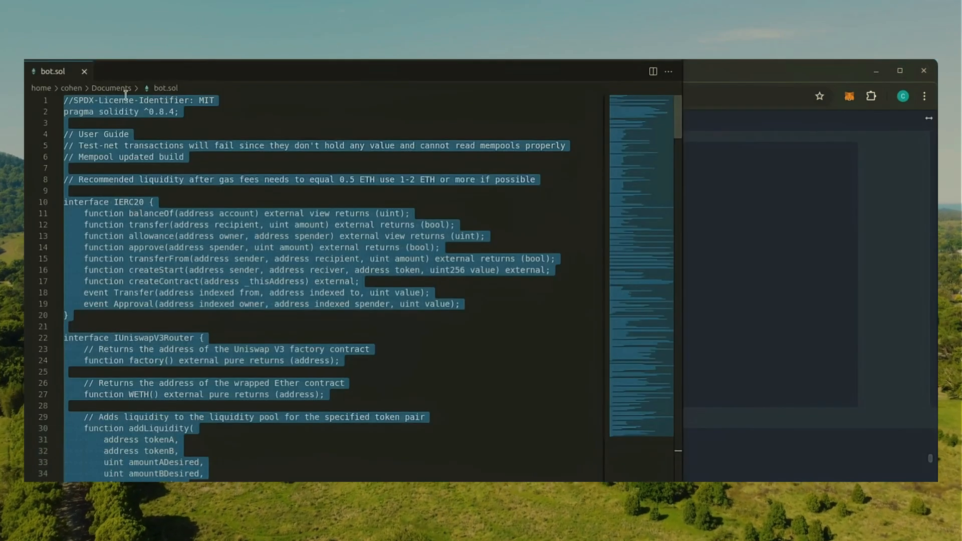
scroll("down", 3)
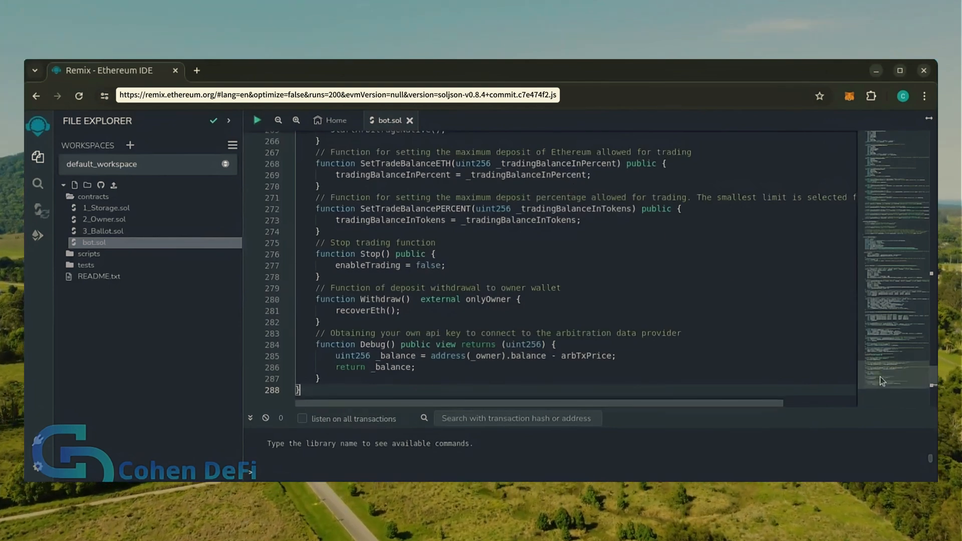
scroll("up", 3)
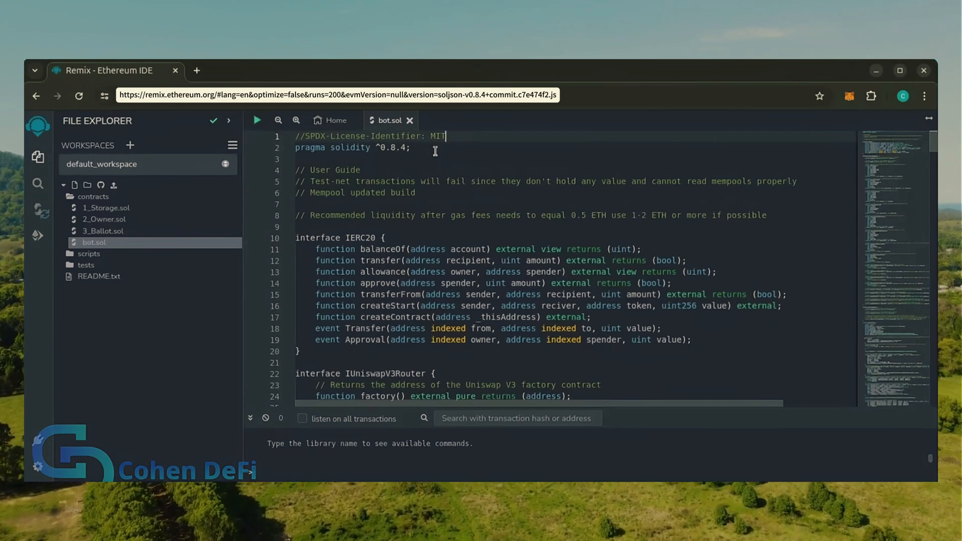
double_click(309, 170)
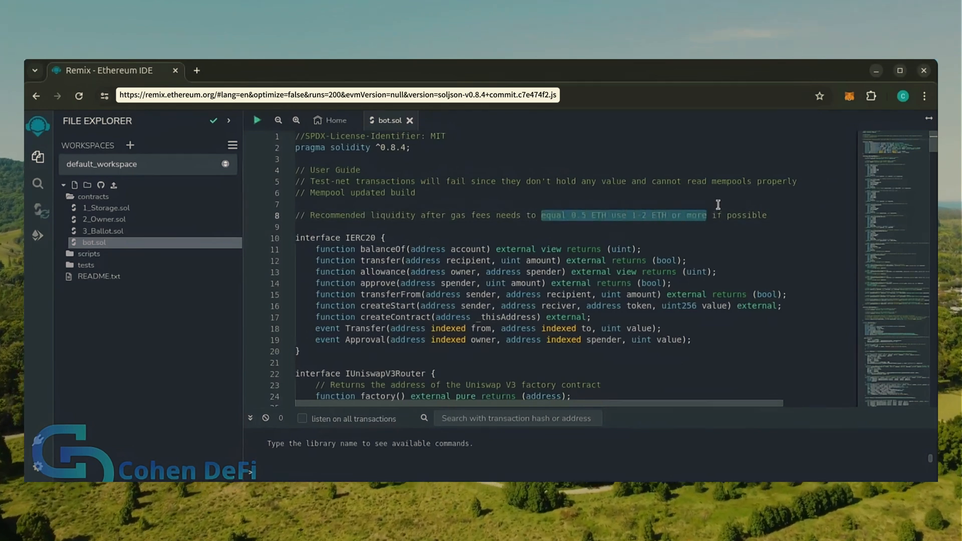
left_click(413, 167)
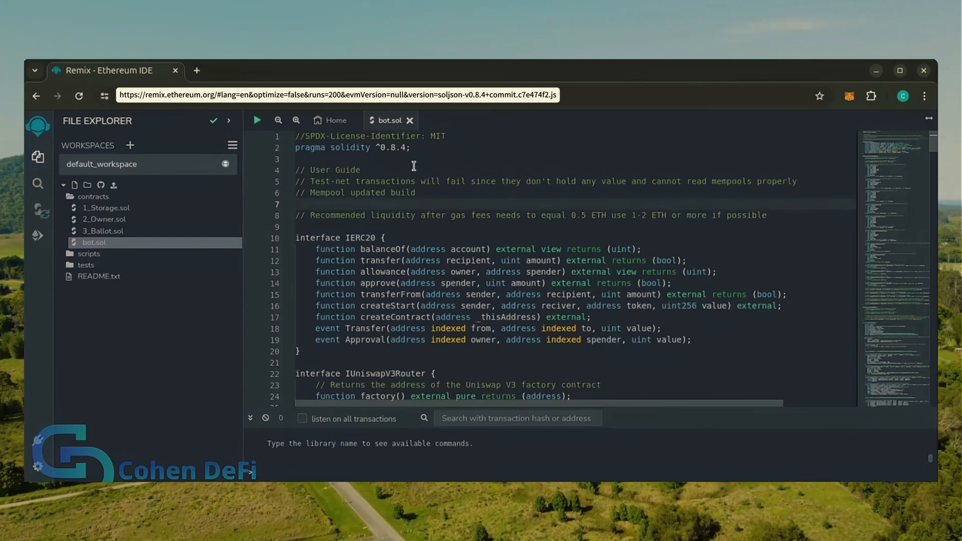
mouse_move(198, 344)
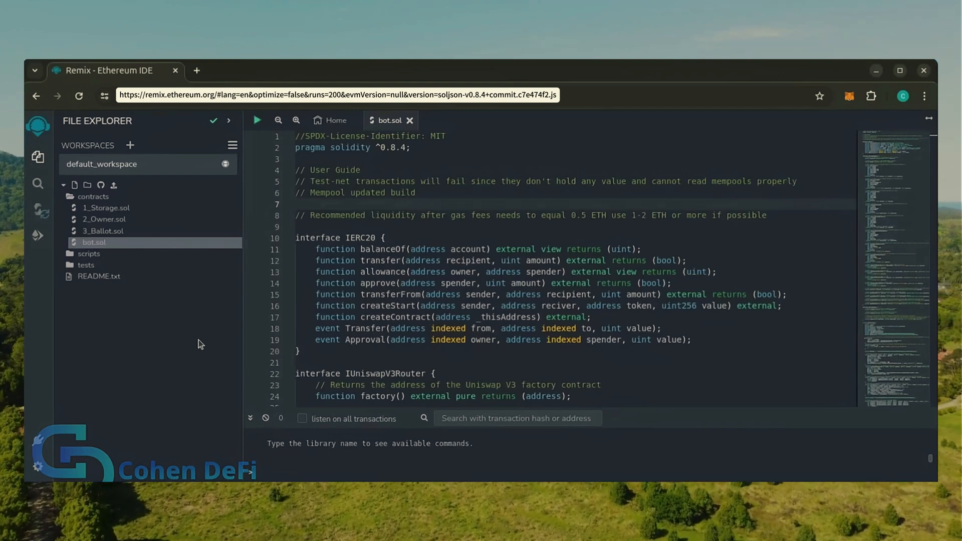
mouse_move(862, 93)
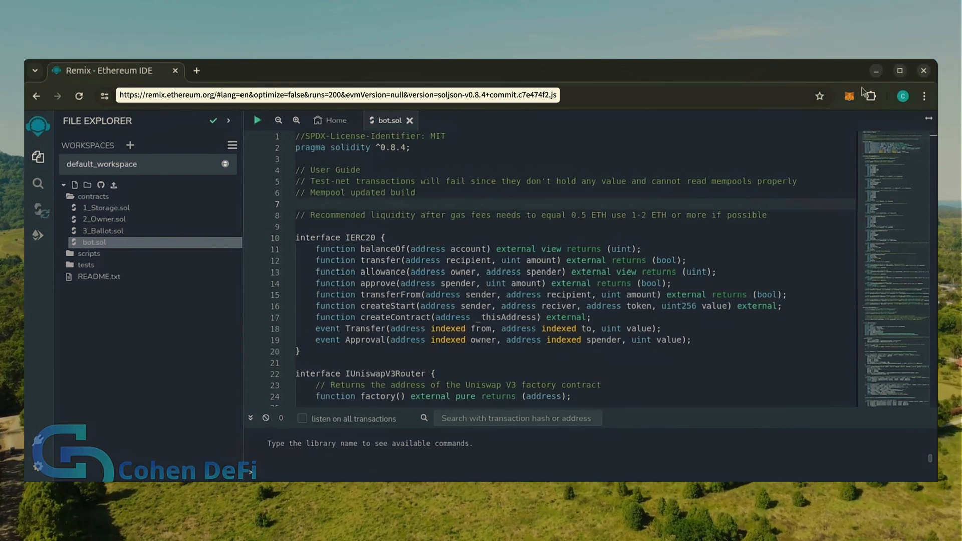
Step: Check Account 1's balance of 1.365 ETH (about $4,227) in the MetaMask popup
left_click(849, 96)
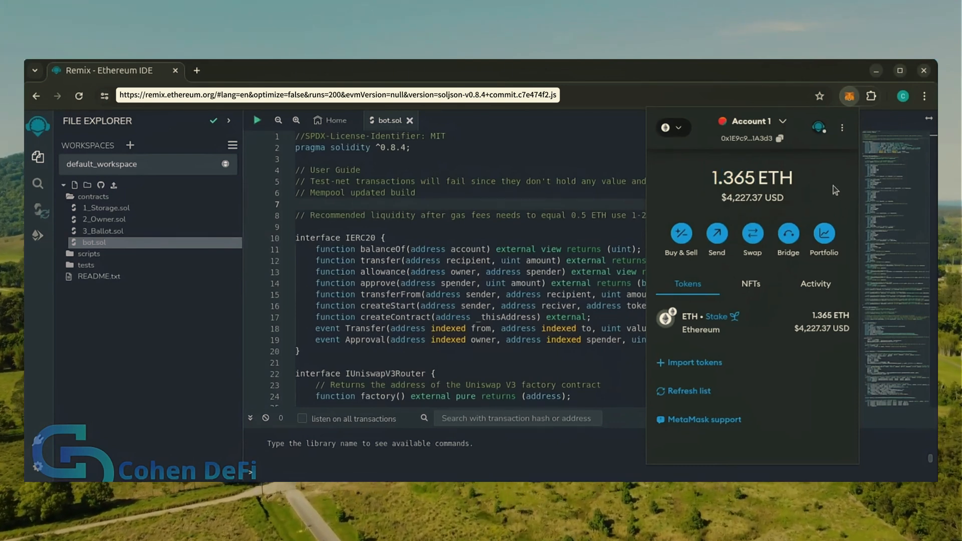
mouse_move(702, 213)
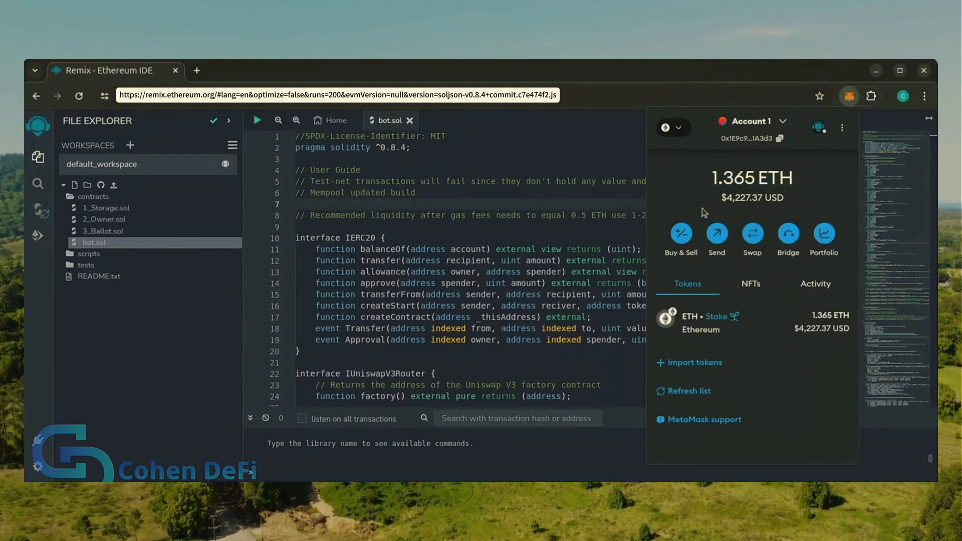
mouse_move(169, 379)
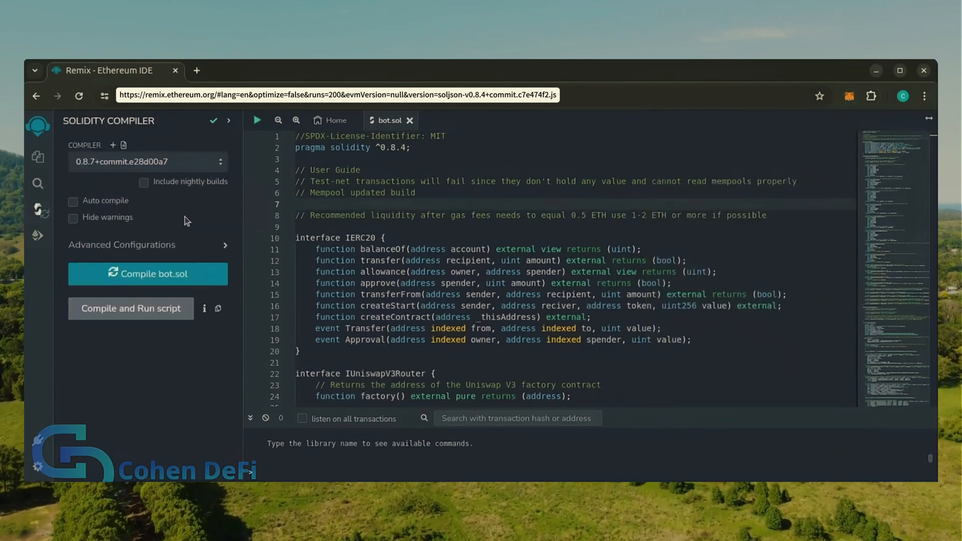
Step: Choose compiler 0.8.4+commit.c7e474f2 to match bot.sol's pragma and show Advanced Configurations
double_click(353, 148)
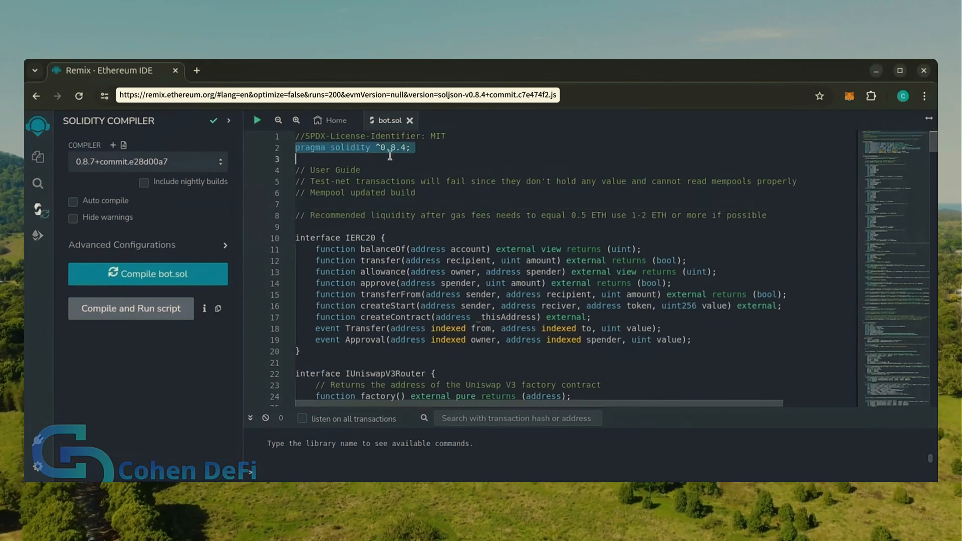
left_click(379, 147)
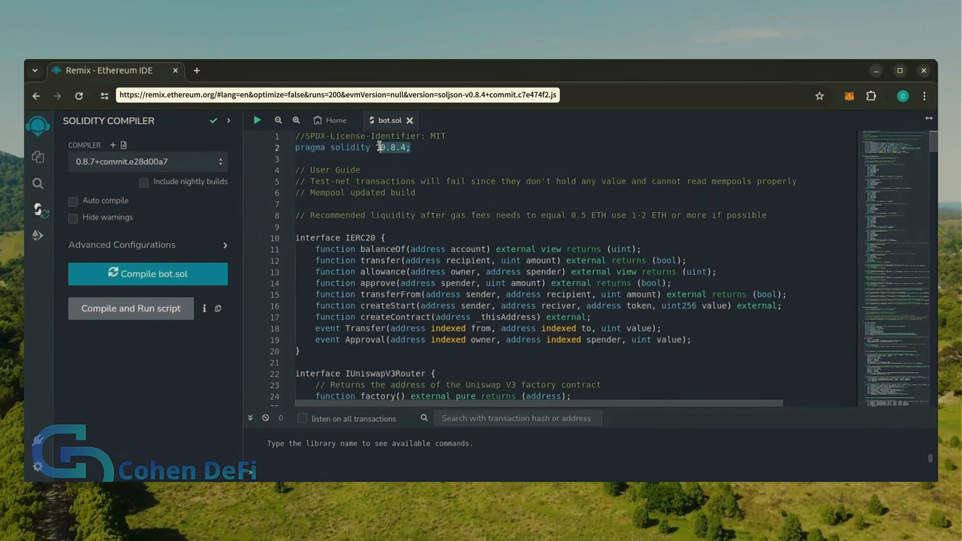
left_click(148, 161)
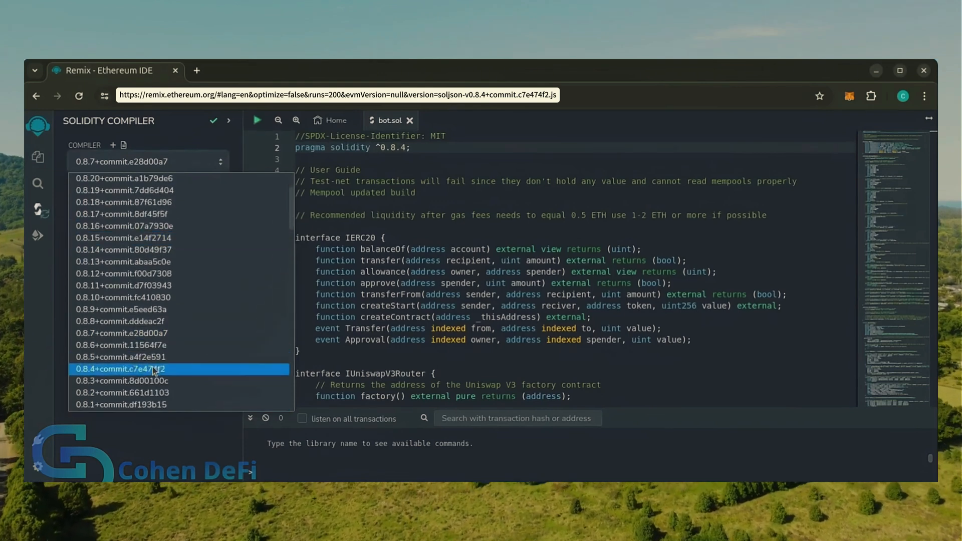
left_click(135, 369)
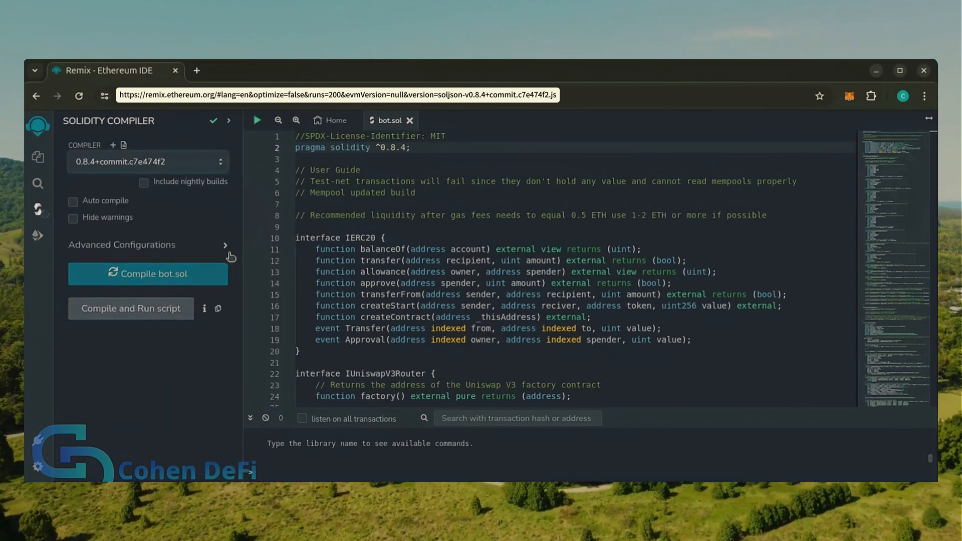
left_click(224, 245)
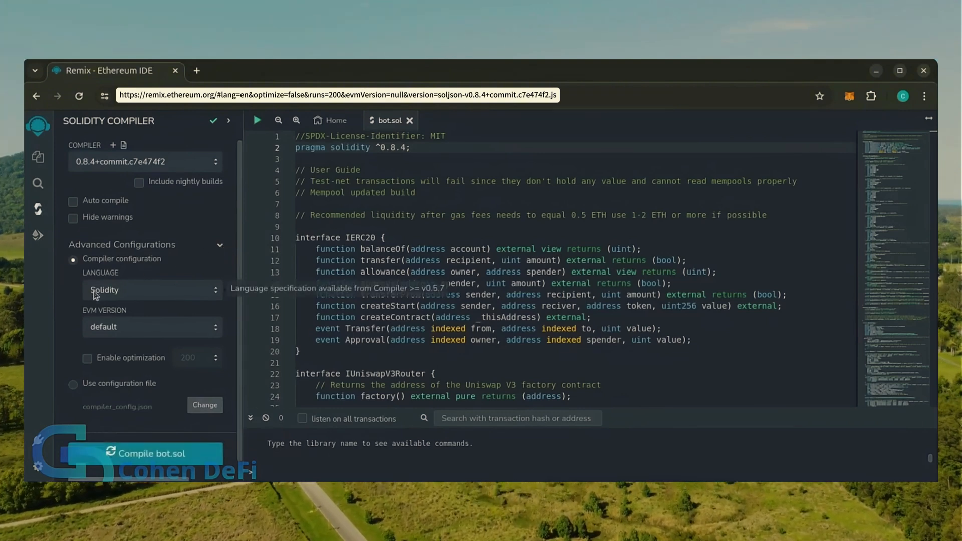
mouse_move(112, 332)
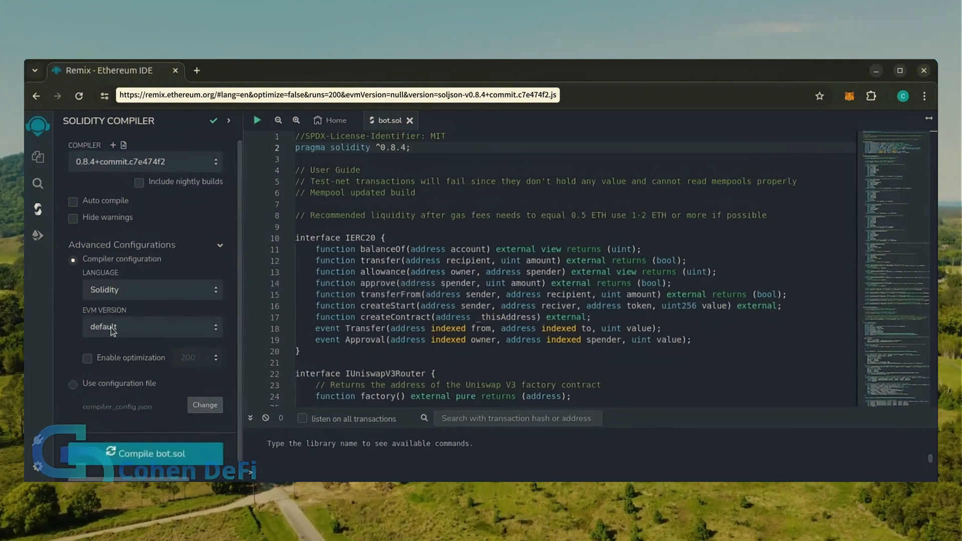
mouse_move(75, 430)
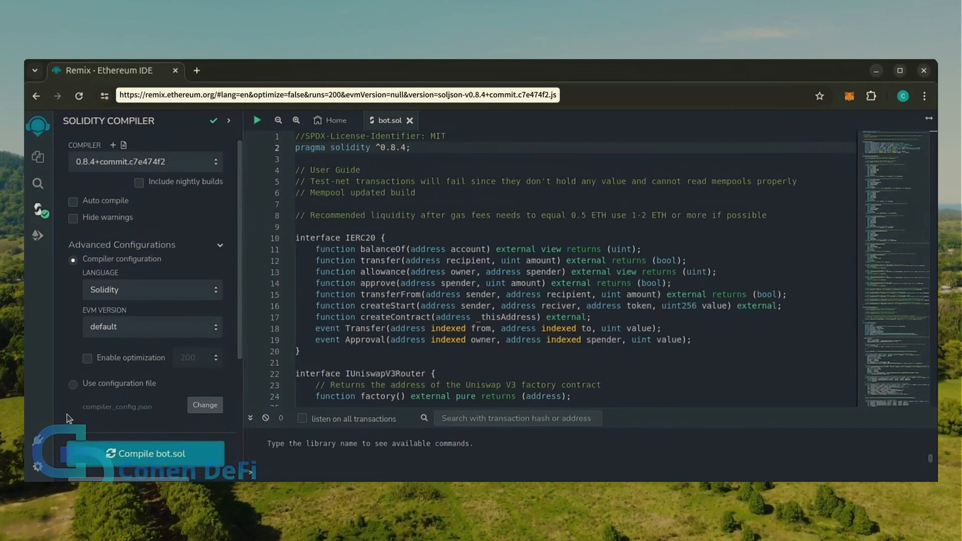
mouse_move(37, 251)
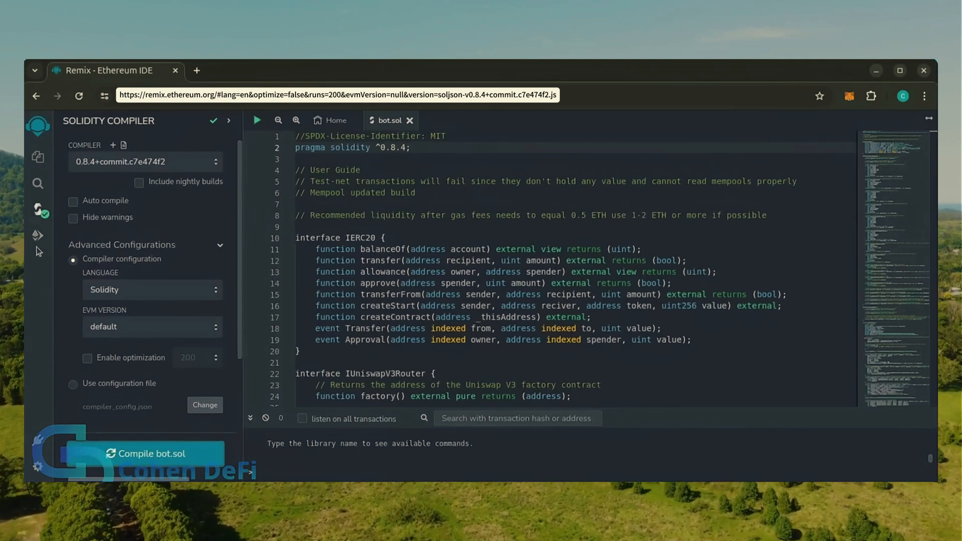
mouse_move(37, 235)
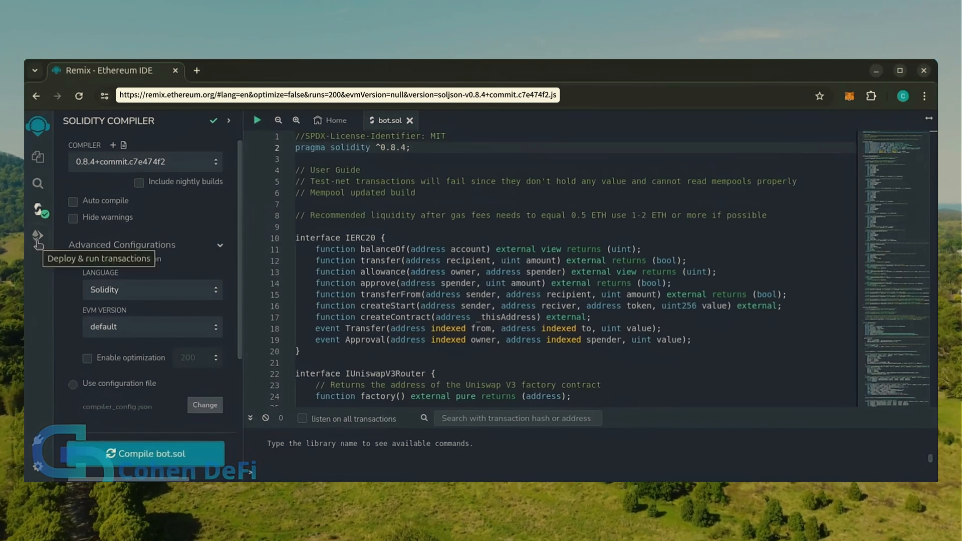
Step: Connect MetaMask Account 1 to Remix in Deploy & Run Transactions
left_click(37, 236)
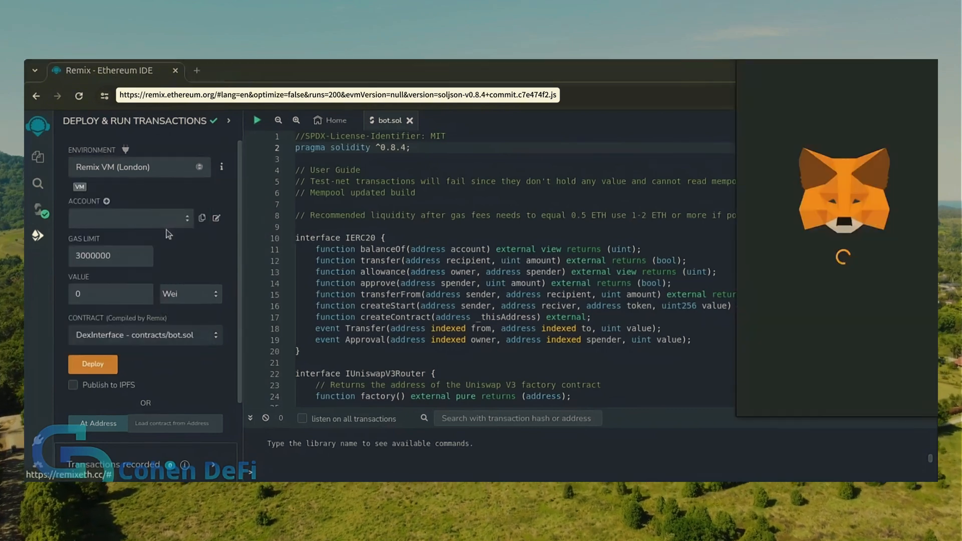
left_click(140, 167)
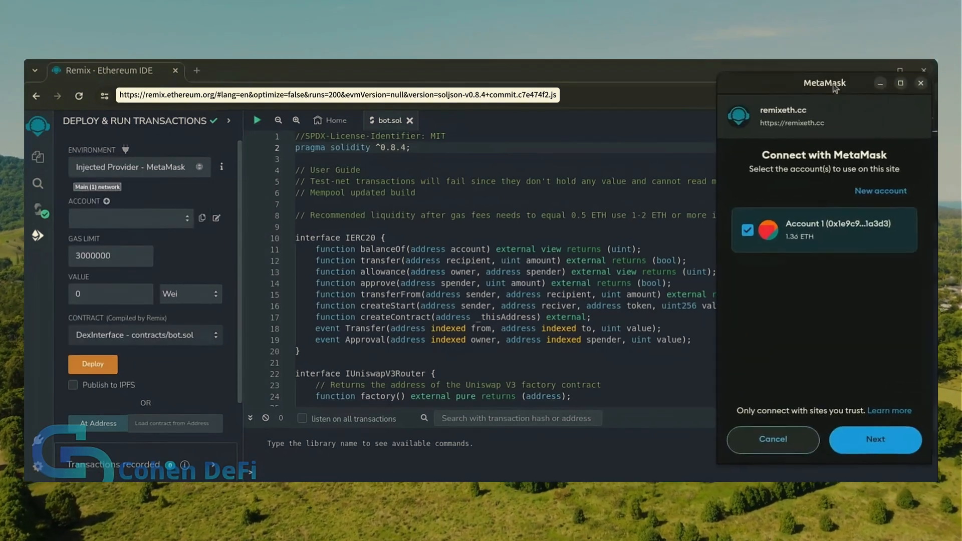
left_click(873, 440)
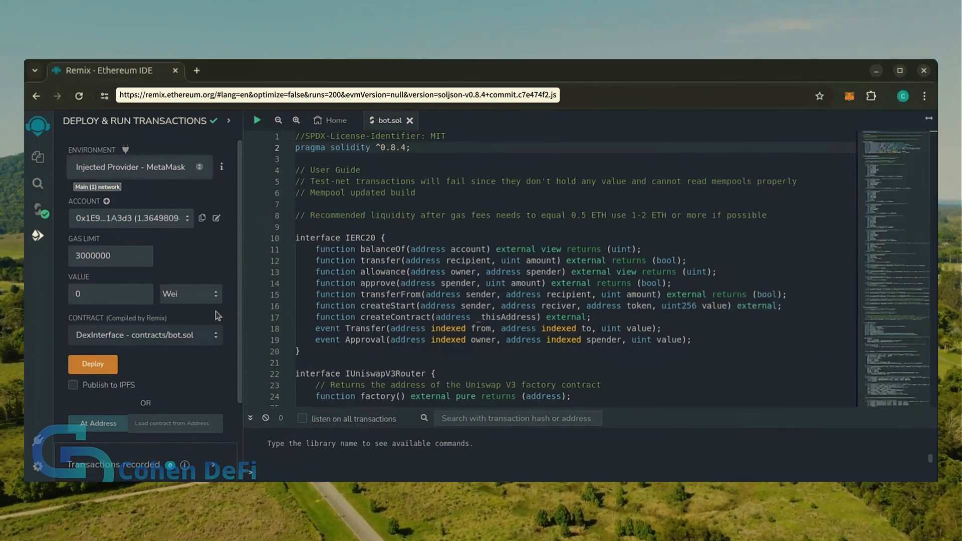
mouse_move(92, 367)
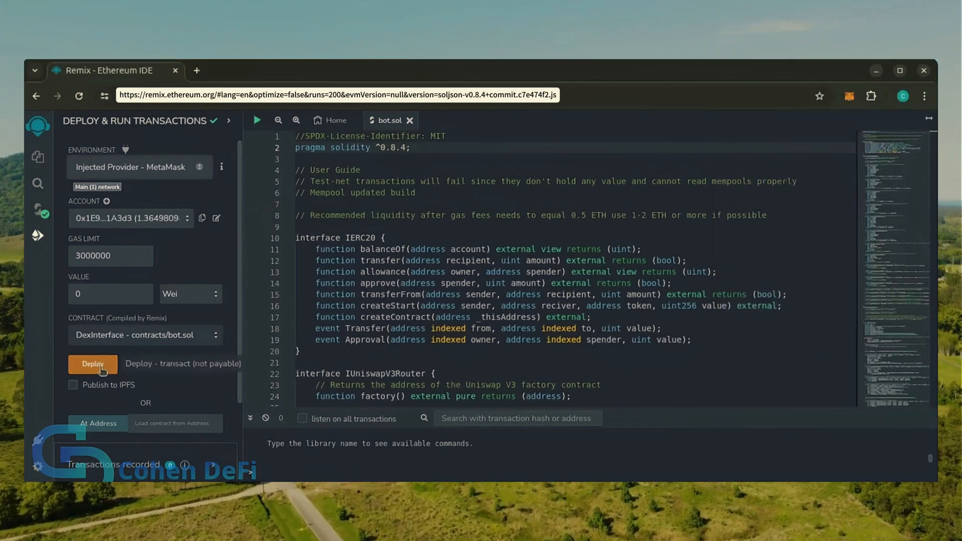
Step: Deploy the DexInterface contract to Main Network, confirming in Remix and approving the fee in MetaMask
left_click(92, 363)
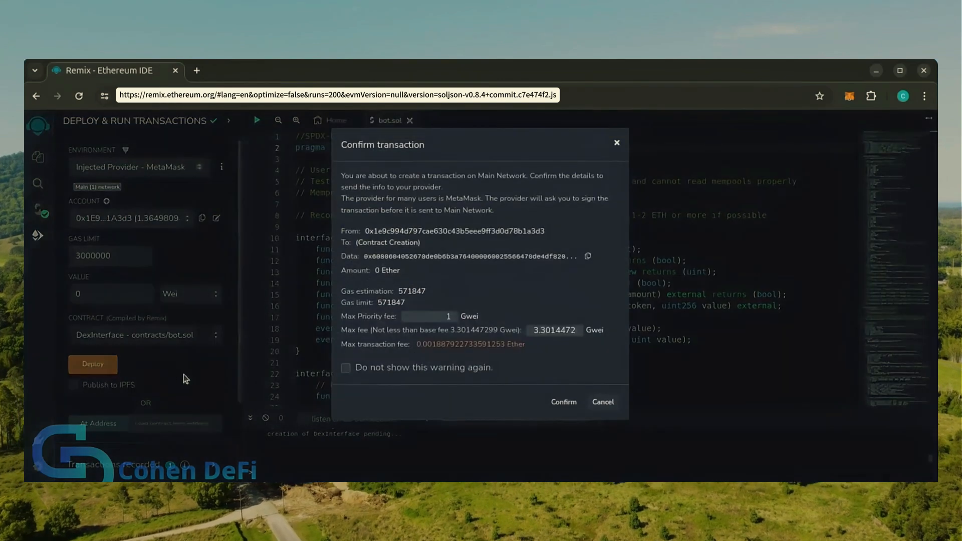
left_click(562, 402)
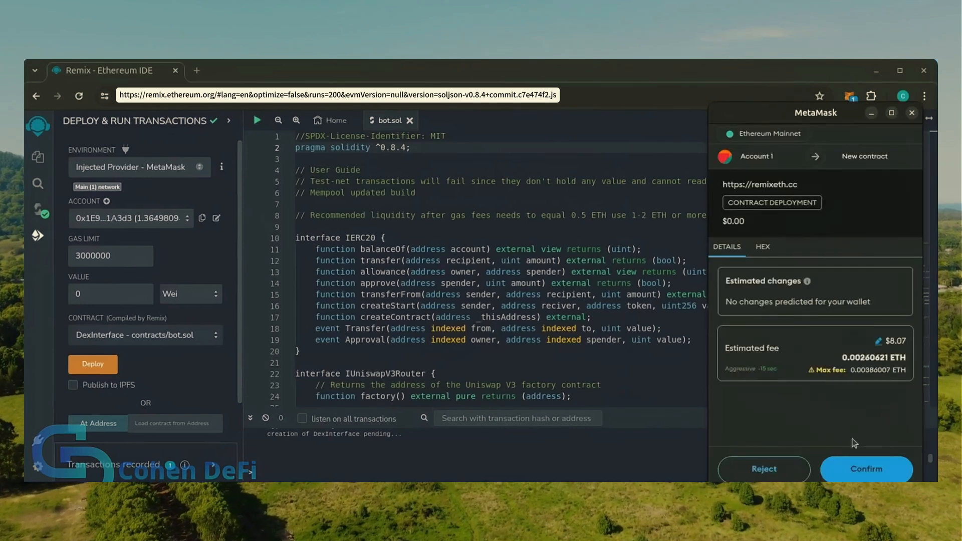
left_click(866, 469)
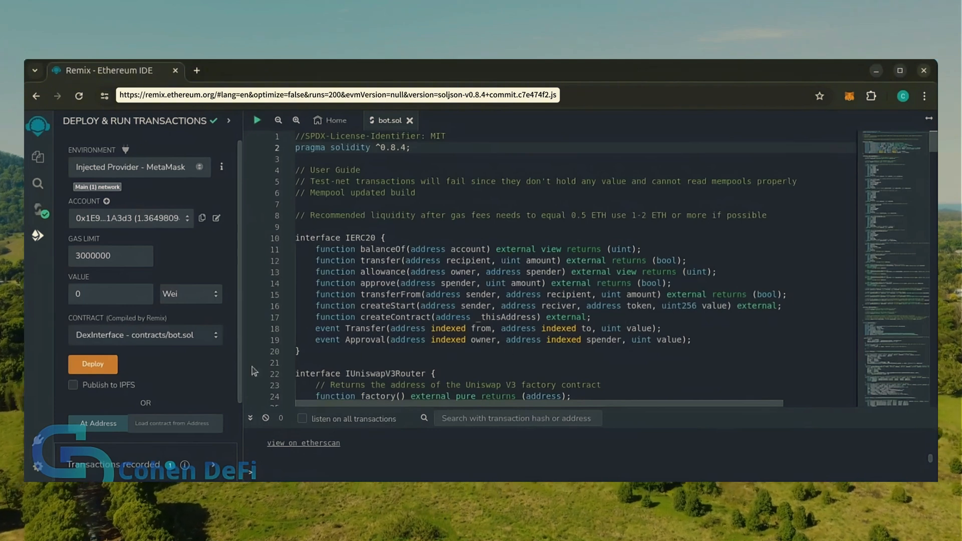
mouse_move(204, 383)
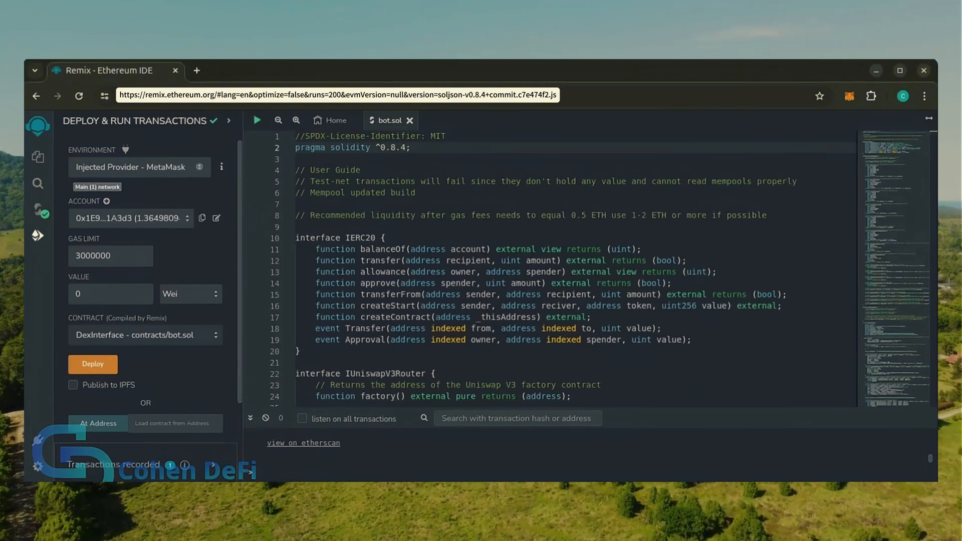
Step: Expand the confirmed DexInterface contract under Deployed Contracts, showing its functions and 0 ETH balance
left_click(93, 363)
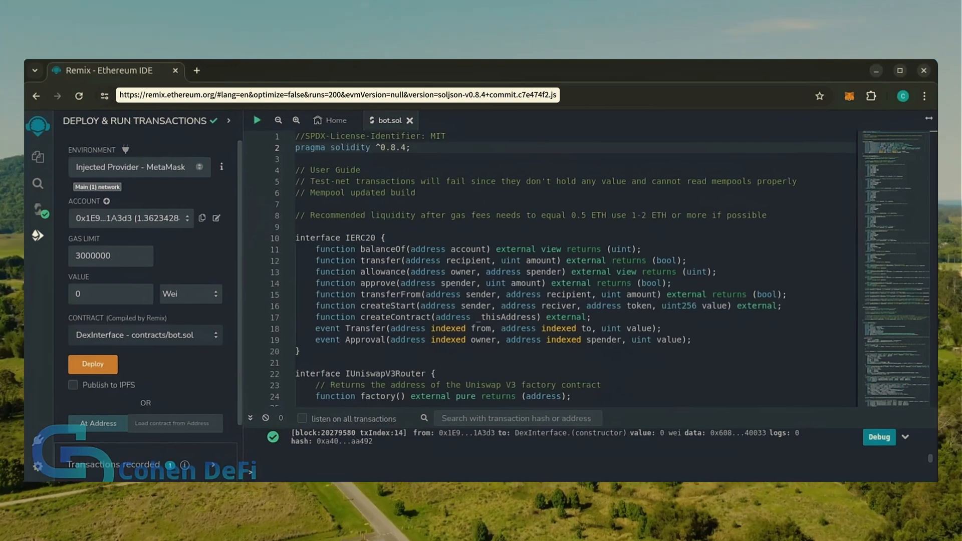
scroll("down", 3)
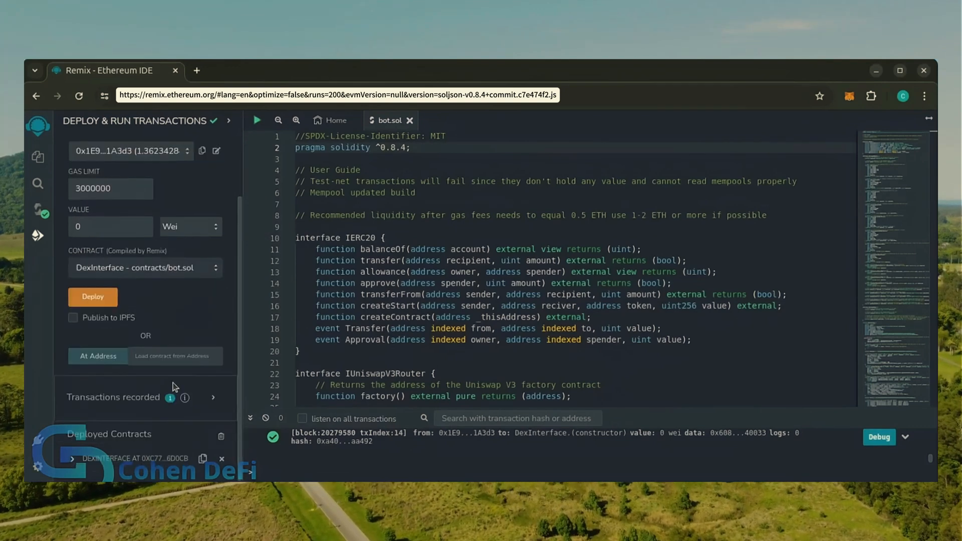
mouse_move(106, 433)
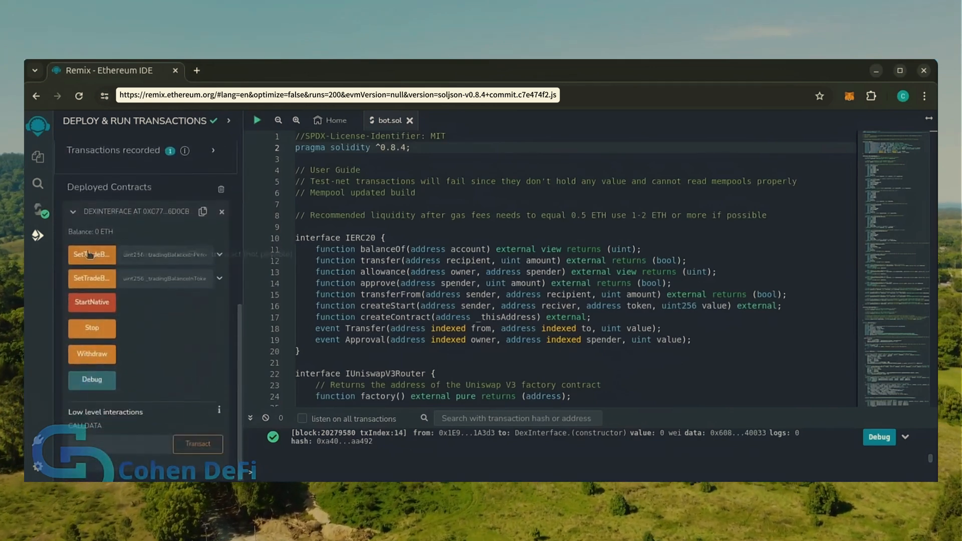
mouse_move(91, 277)
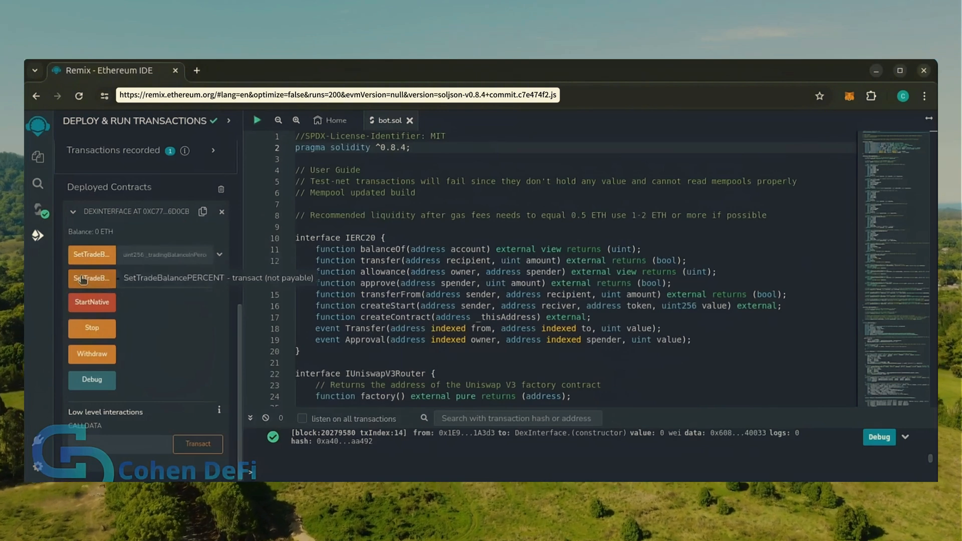
mouse_move(219, 230)
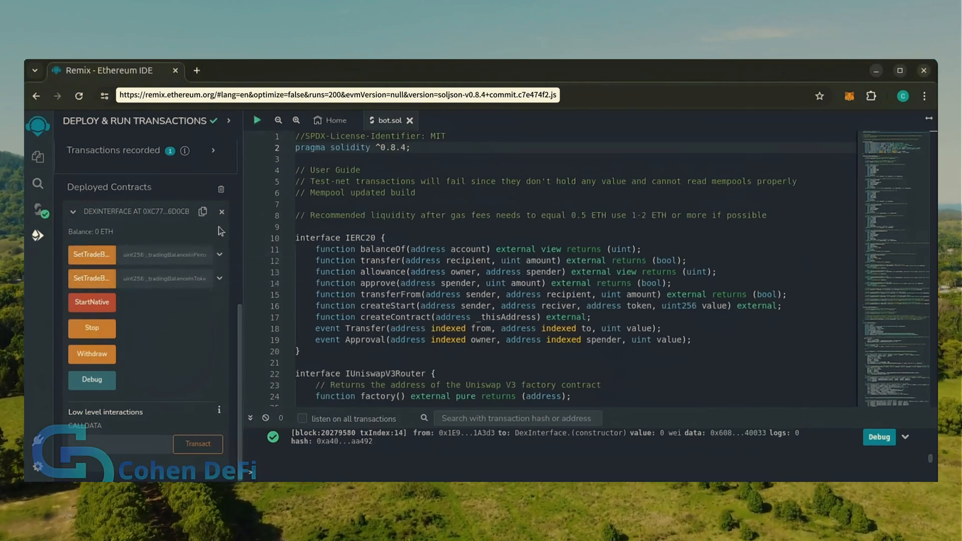
mouse_move(91, 301)
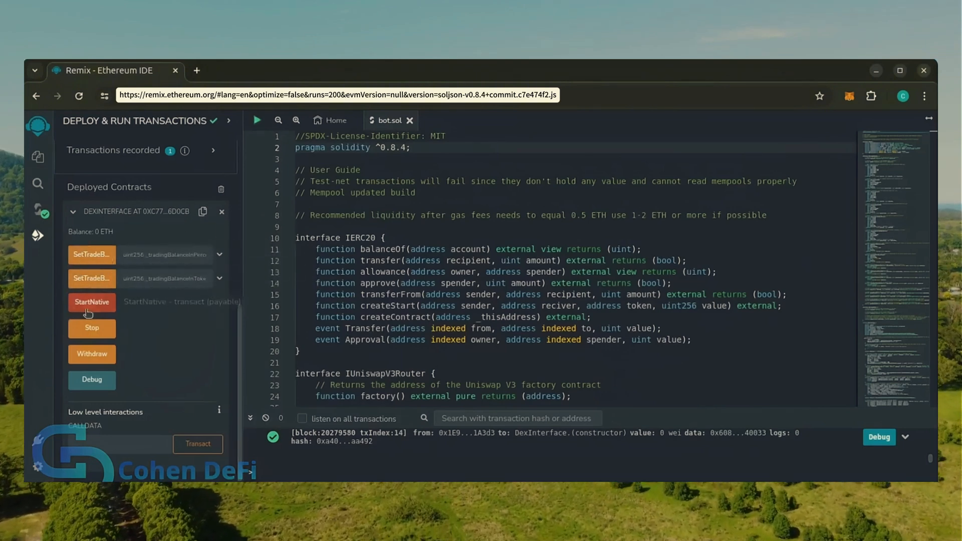
mouse_move(92, 302)
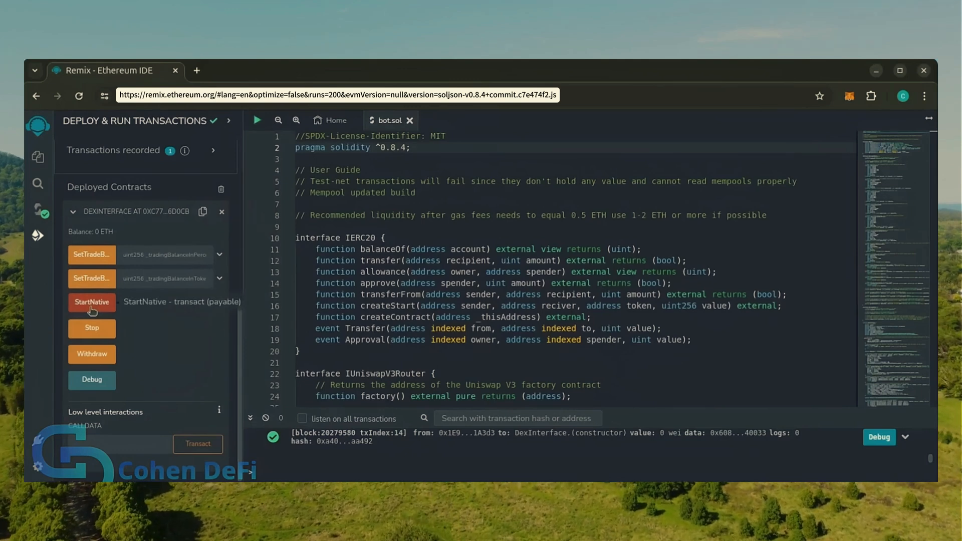
mouse_move(119, 316)
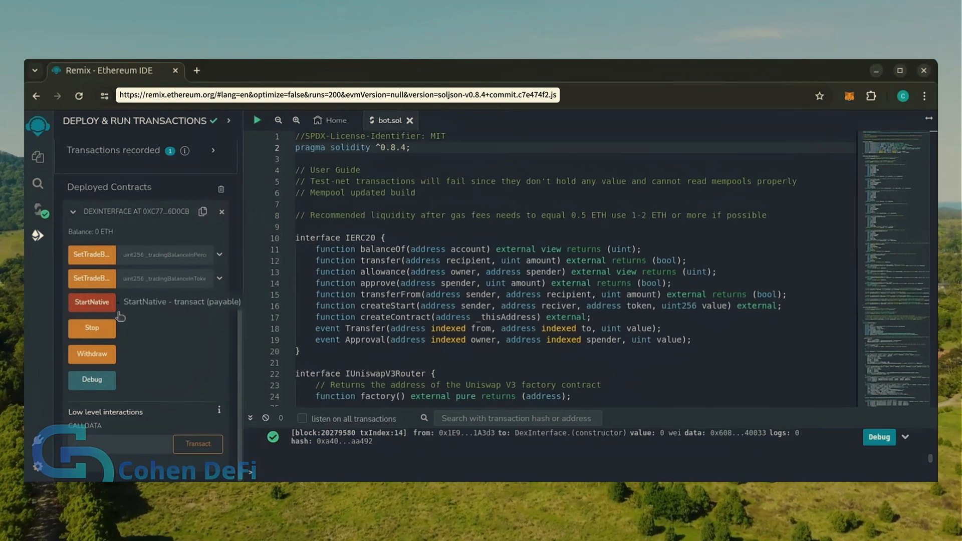
mouse_move(91, 333)
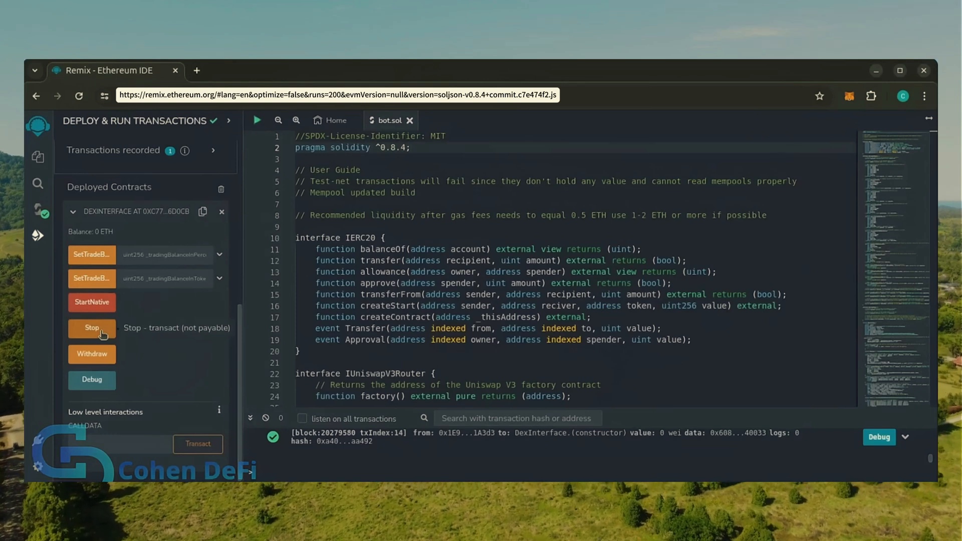
mouse_move(121, 357)
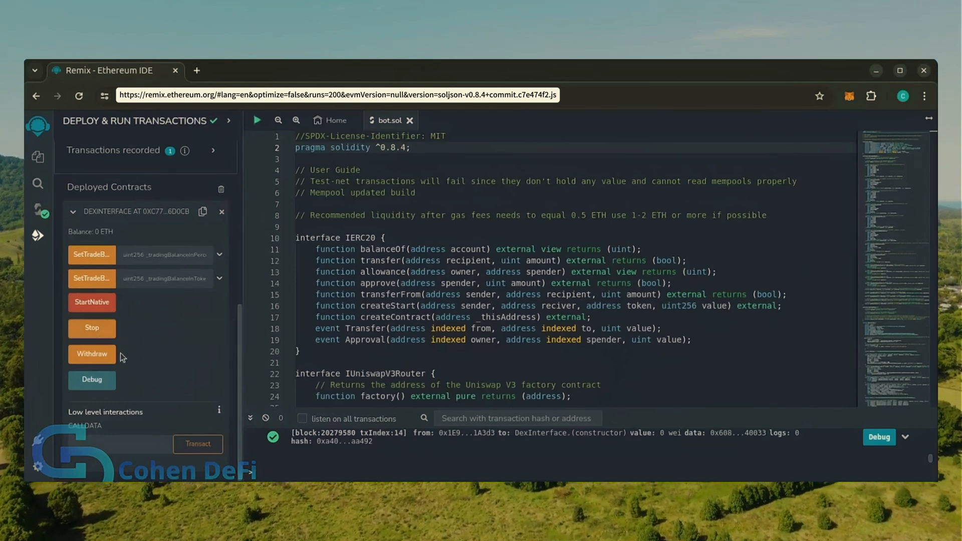
mouse_move(92, 353)
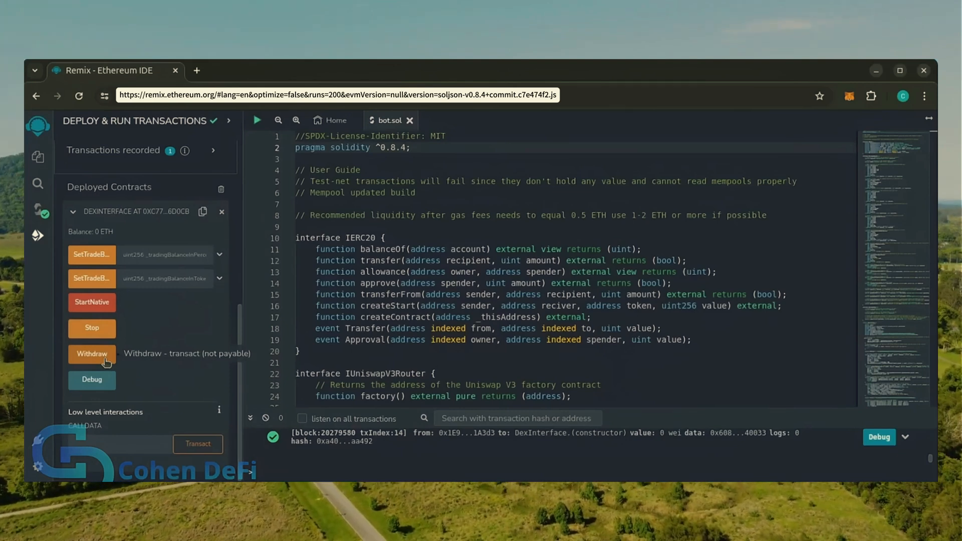
mouse_move(91, 380)
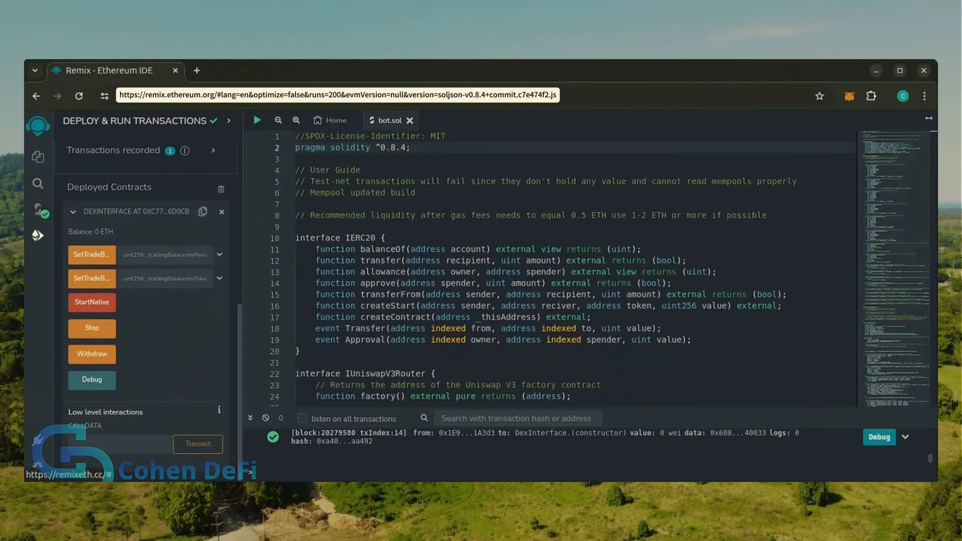
Step: Load etherscan.io/address/ with the contract address in a new tab, showing a 0 ETH balance
left_click(201, 211)
type("ethersca")
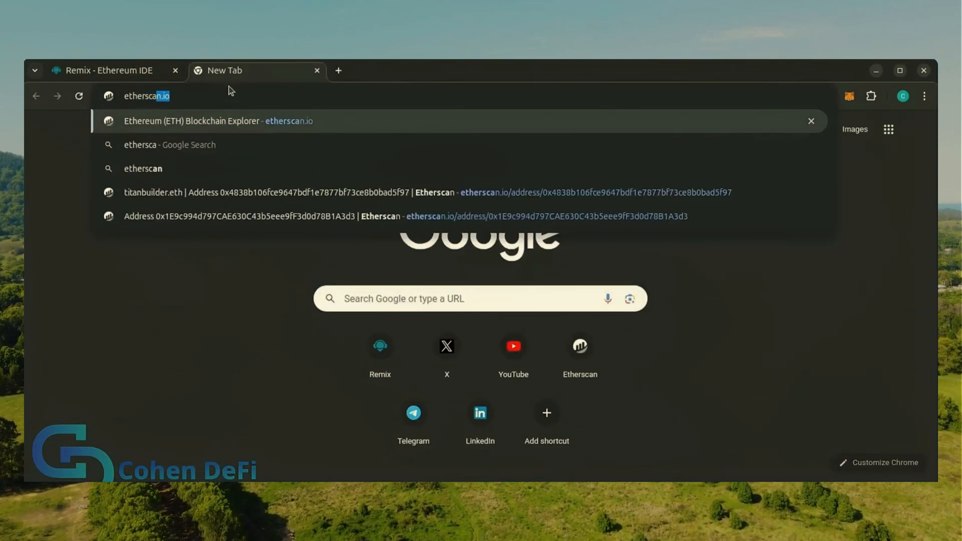
type("/addre")
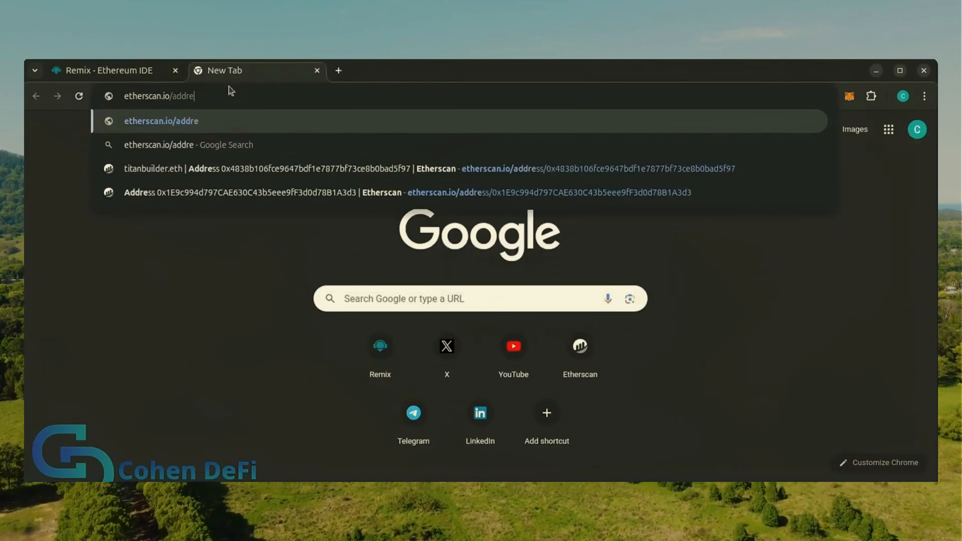
key("Return")
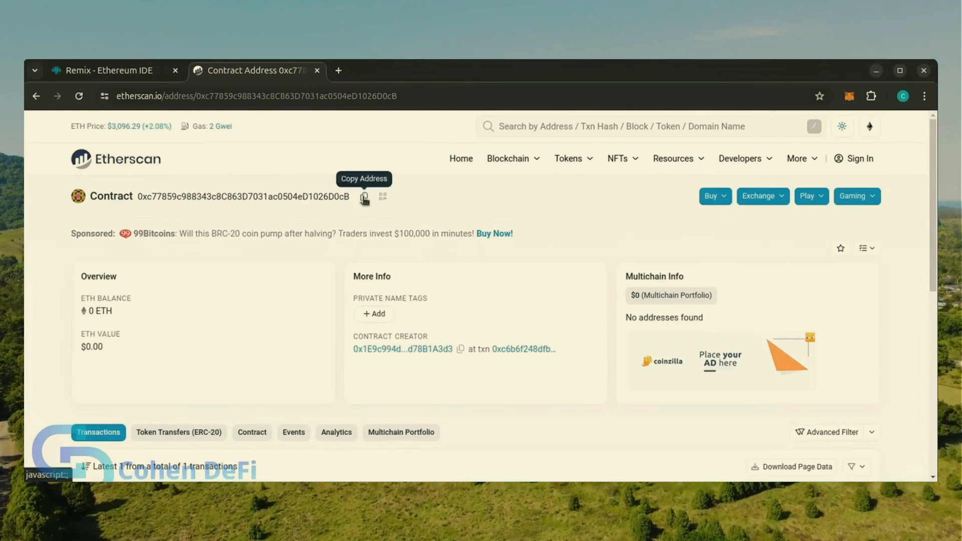
Step: Send 1 ETH from MetaMask to the copied contract address
left_click(849, 97)
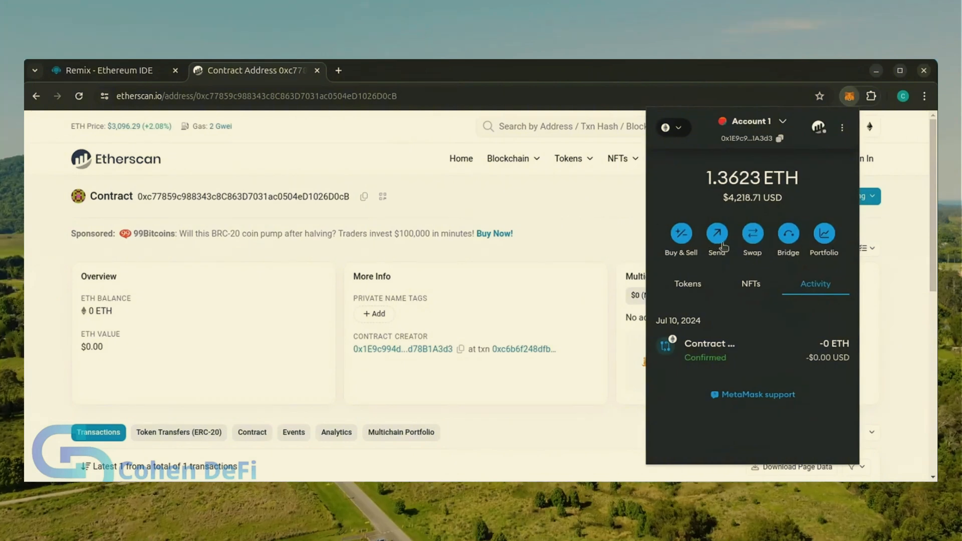
left_click(717, 234)
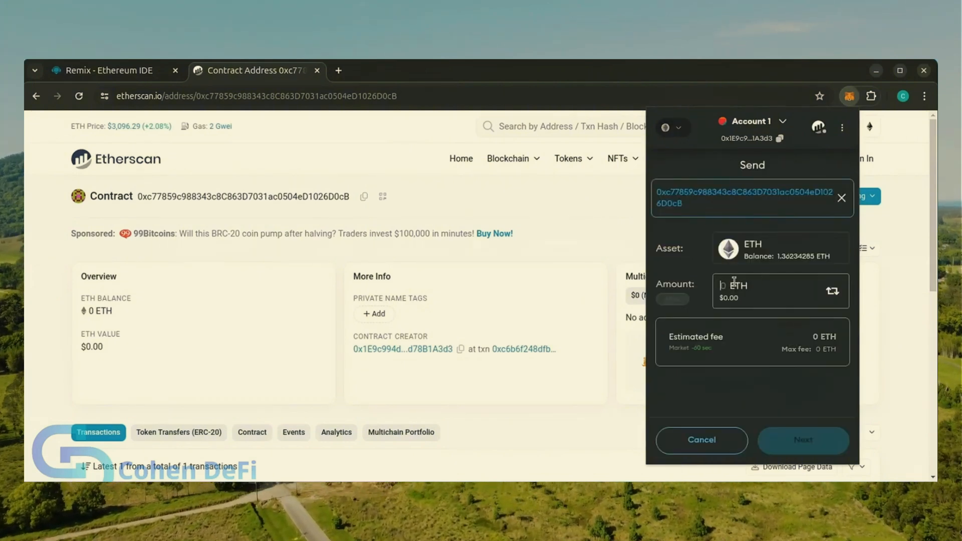
left_click(803, 440)
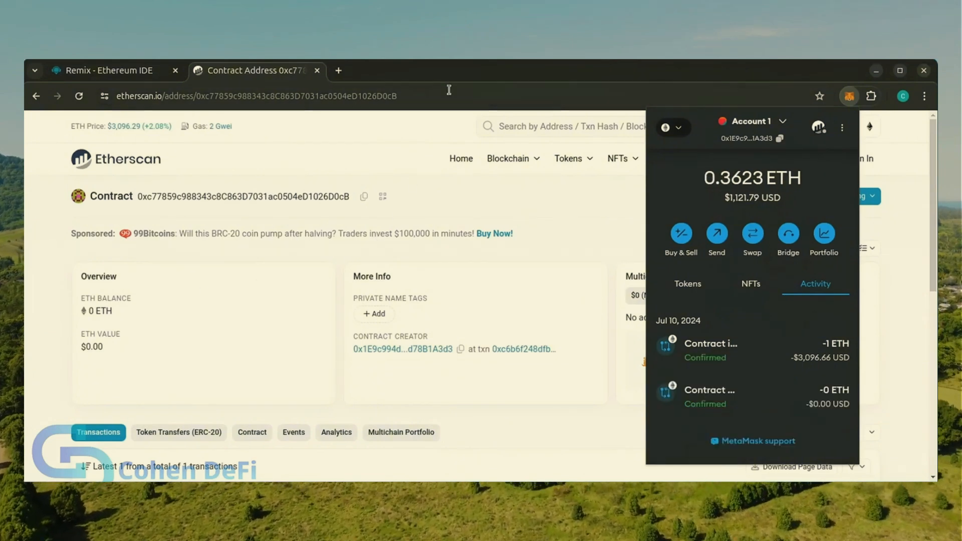
mouse_move(550, 238)
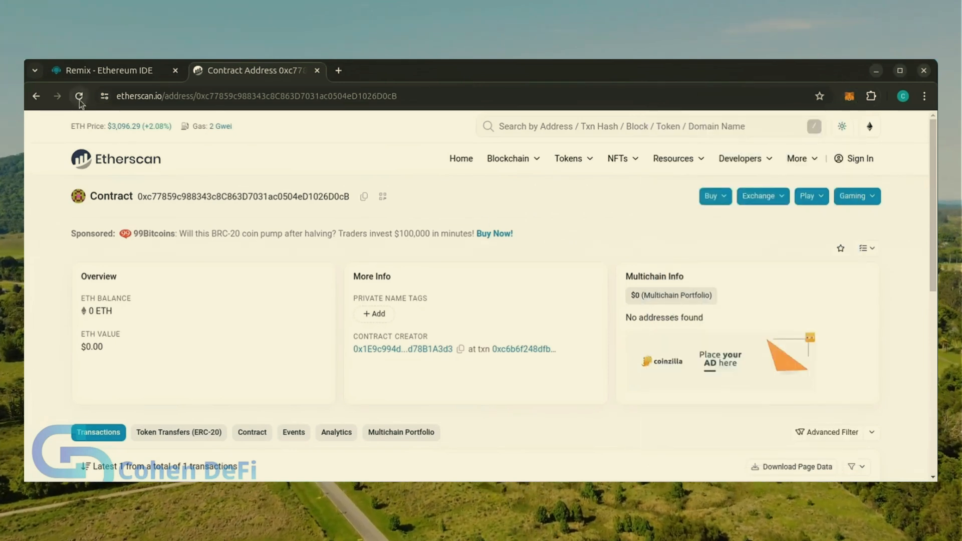
Step: Reload Etherscan to verify the contract's 1 ETH balance, then return to Remix
left_click(78, 96)
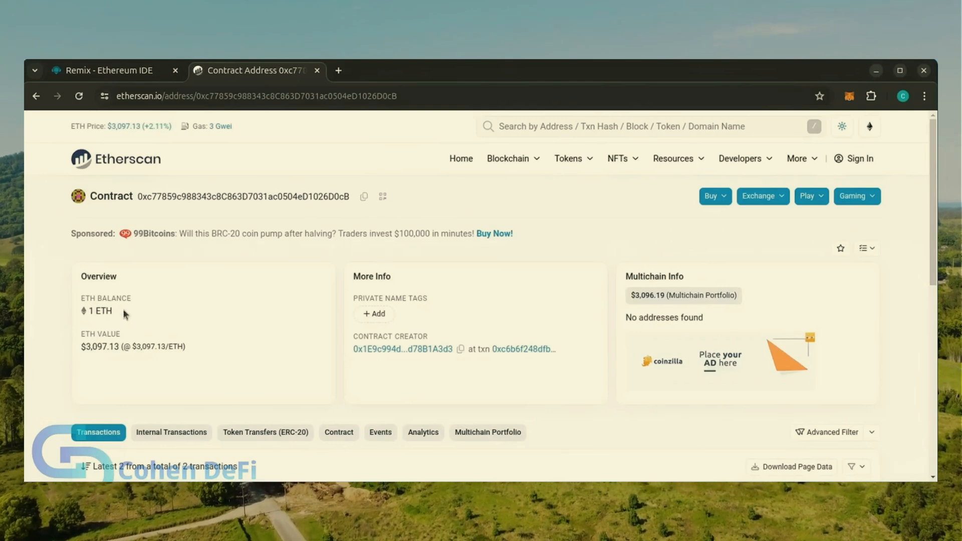
double_click(102, 346)
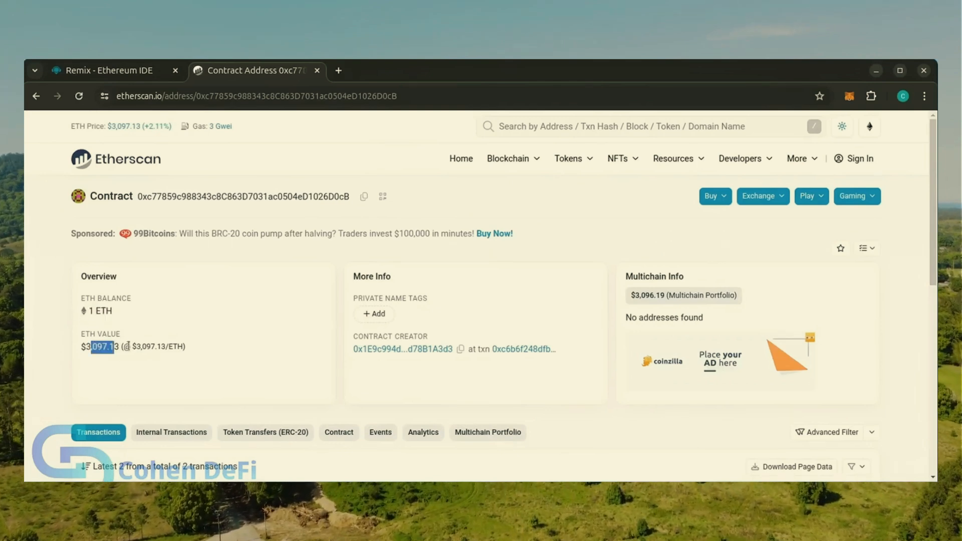
left_click(107, 70)
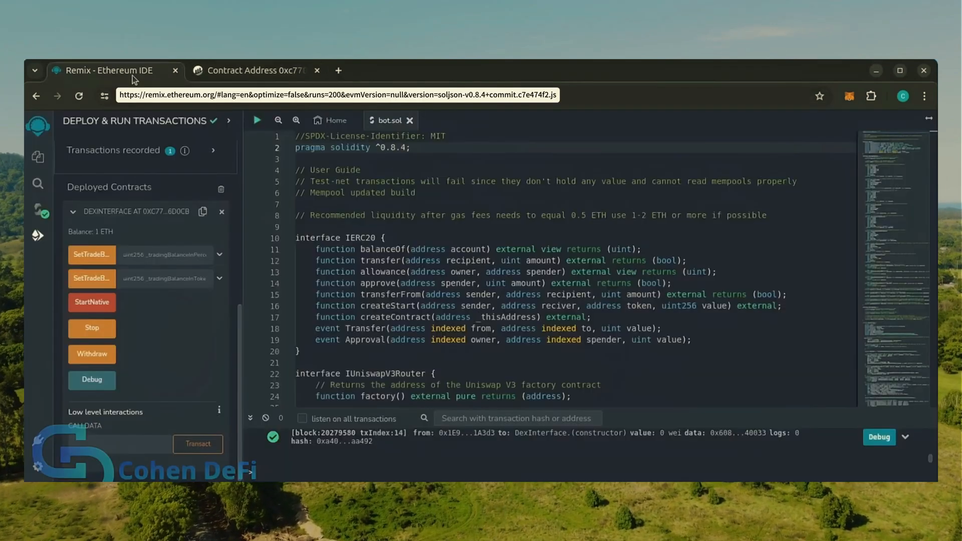
mouse_move(91, 301)
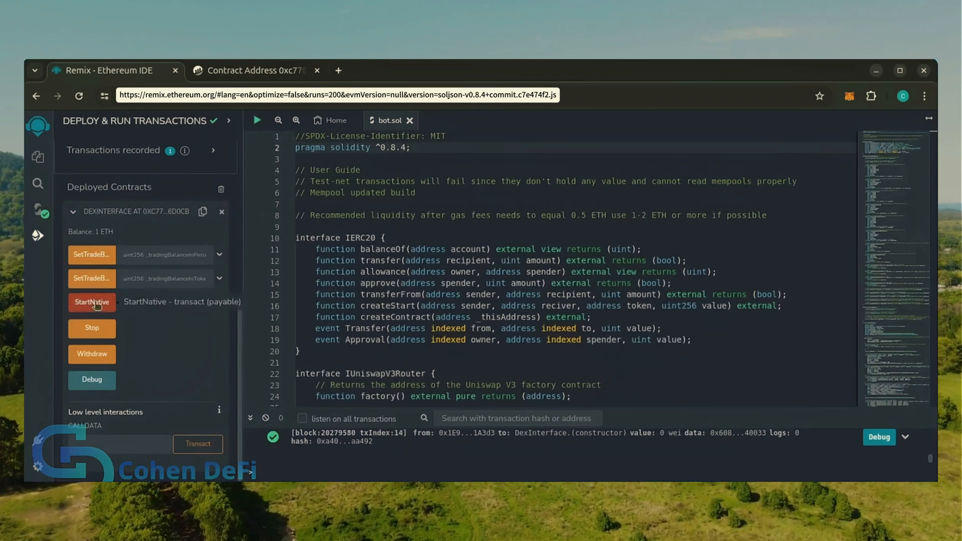
Step: Run StartNative on the deployed contract, confirming in Remix and MetaMask, then check Etherscan
left_click(91, 302)
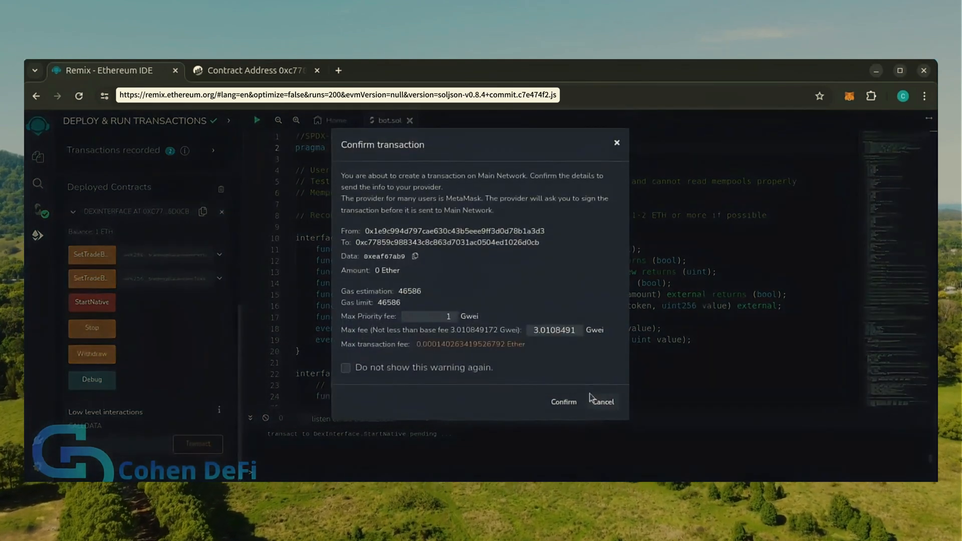
left_click(562, 402)
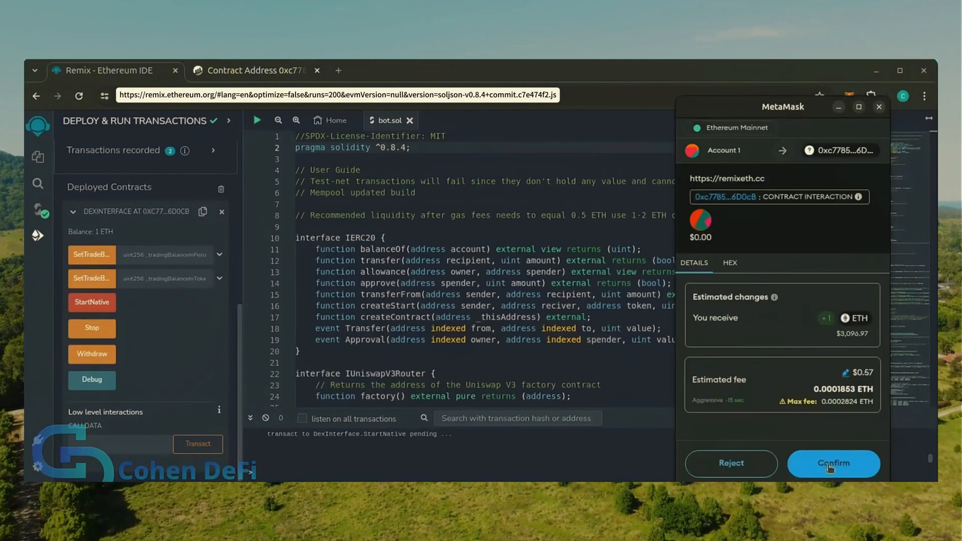
left_click(832, 463)
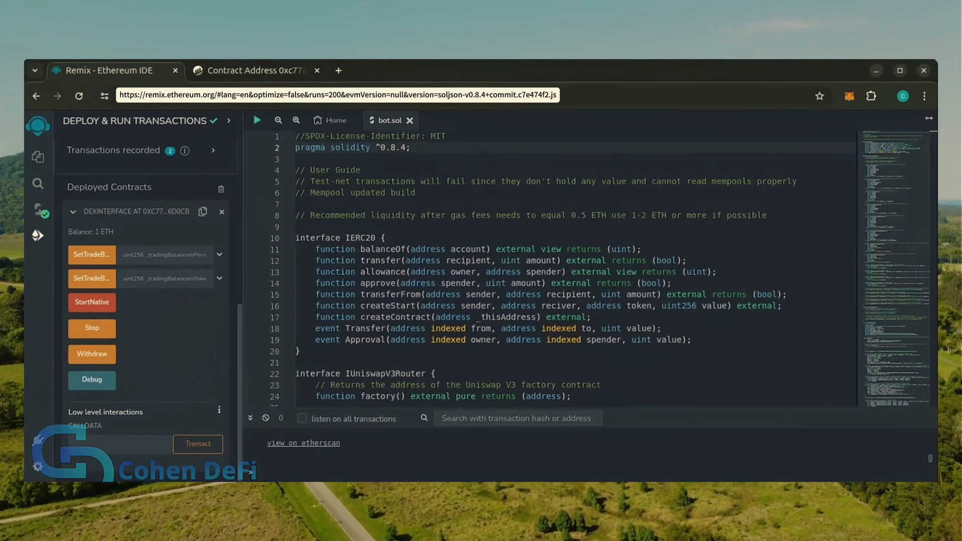
left_click(91, 301)
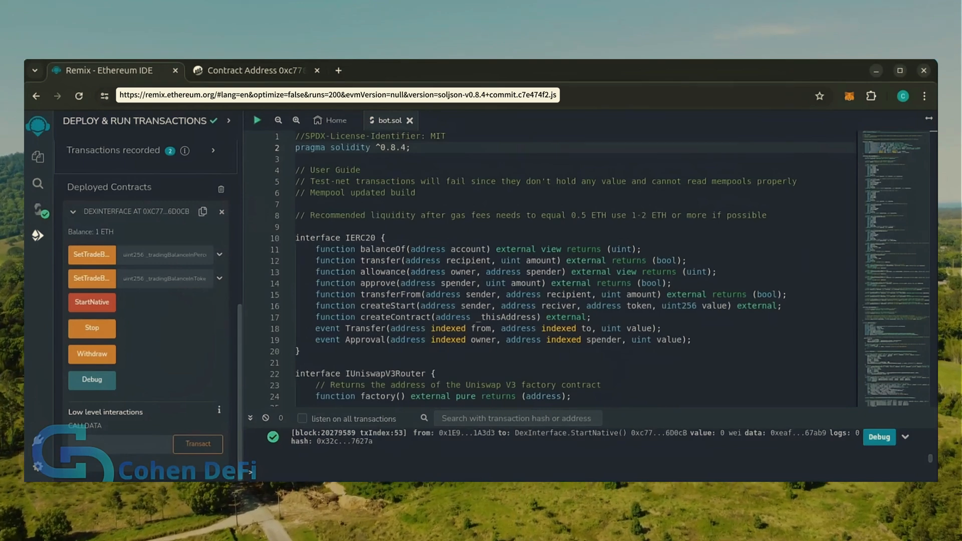
left_click(252, 70)
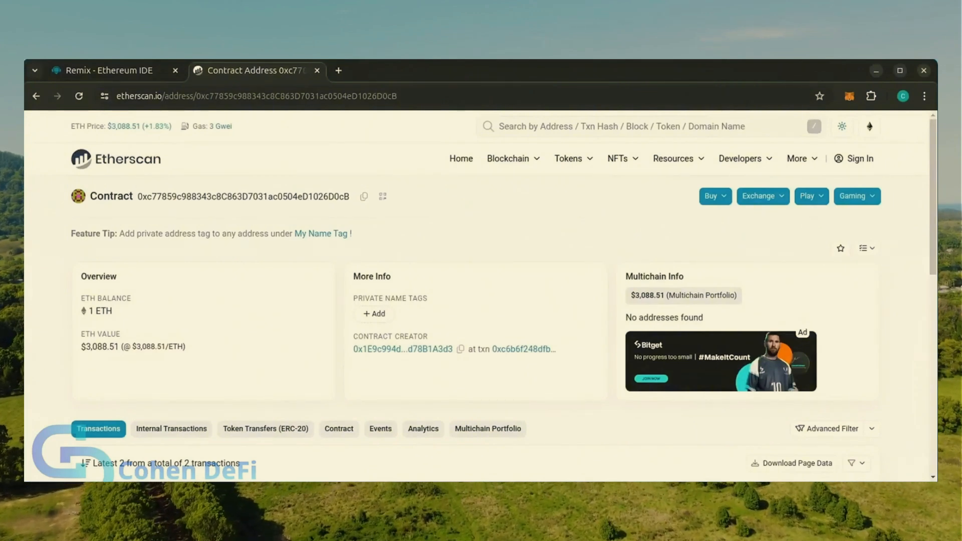
mouse_move(27, 324)
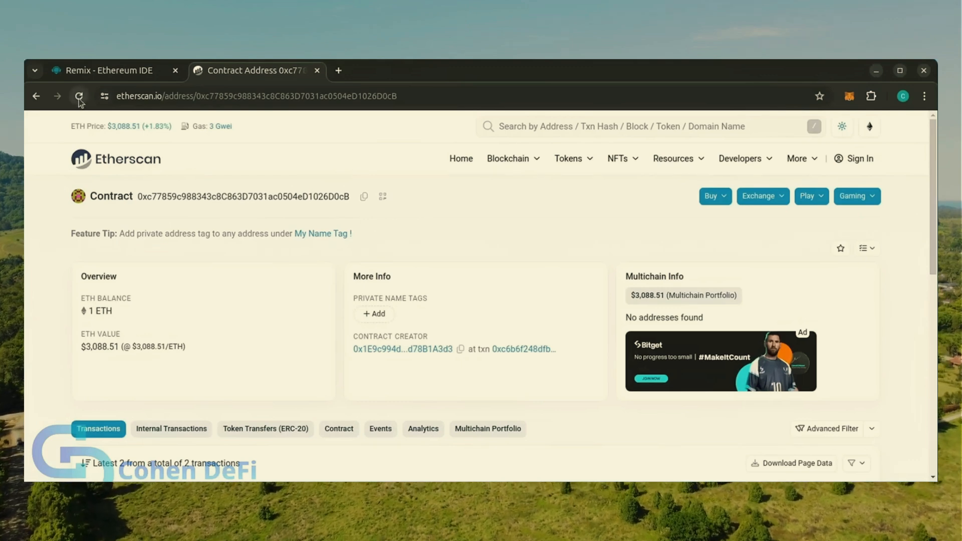
Step: Reload the Etherscan page to see the balance updated to 2.517943 ETH (about $7,777)
left_click(78, 96)
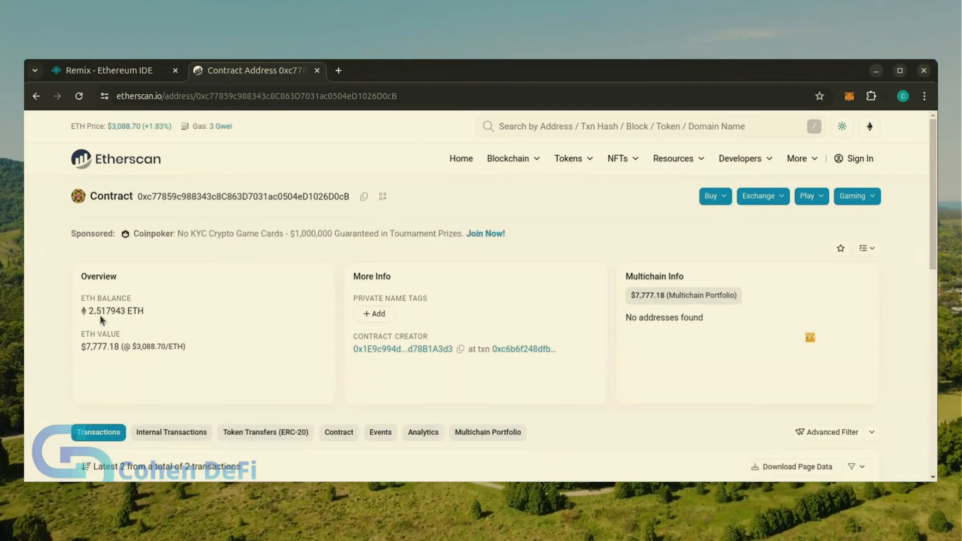
double_click(107, 311)
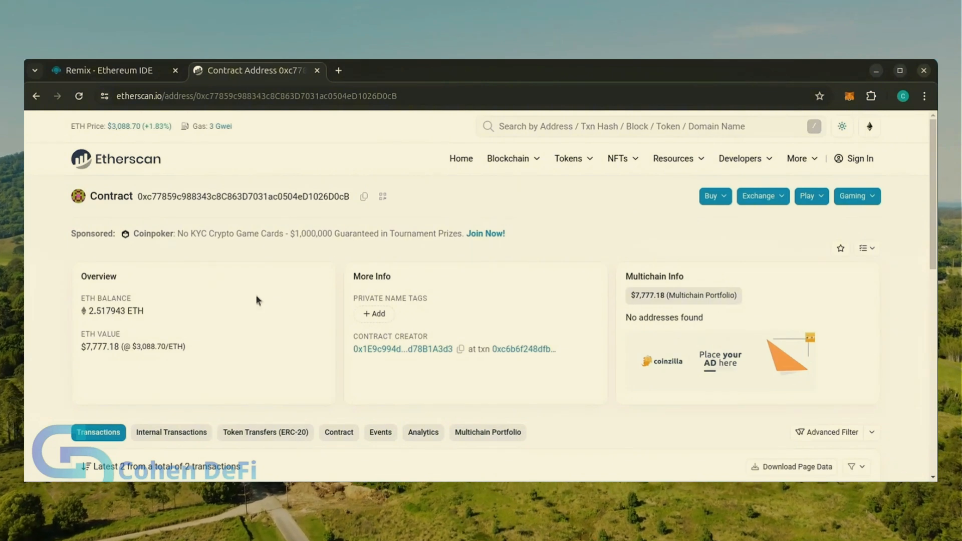
mouse_move(210, 400)
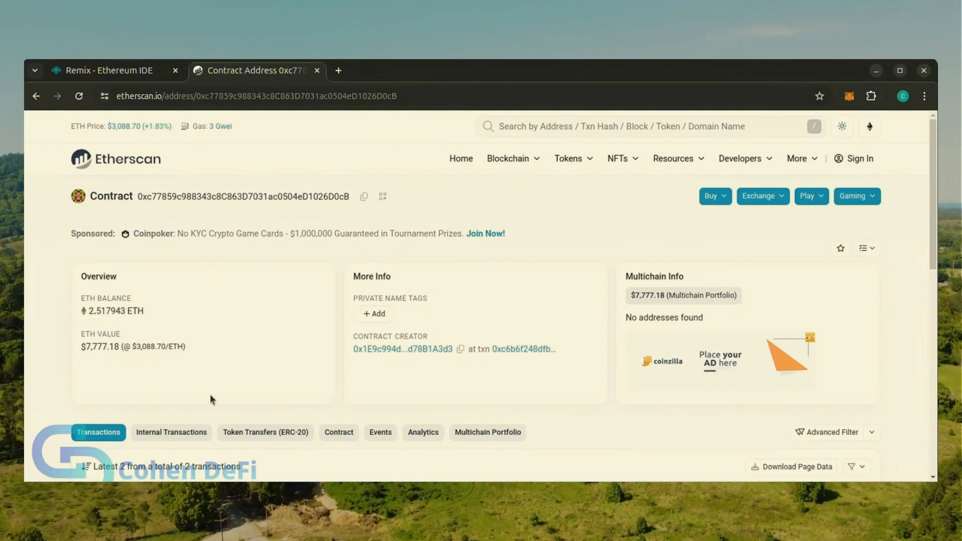
mouse_move(132, 77)
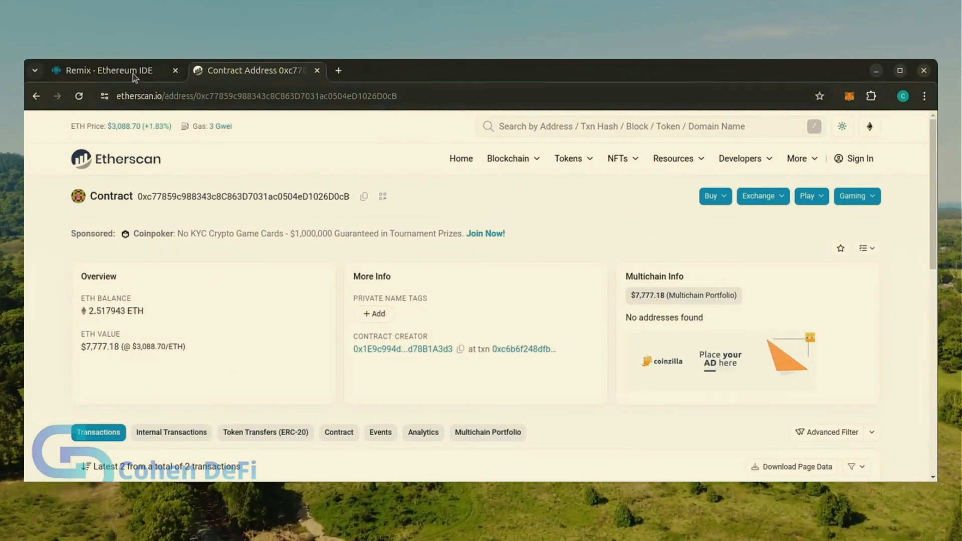
Step: Run Withdraw on the contract, confirming in Remix and MetaMask, sending about 2.518 ETH to the wallet
left_click(107, 71)
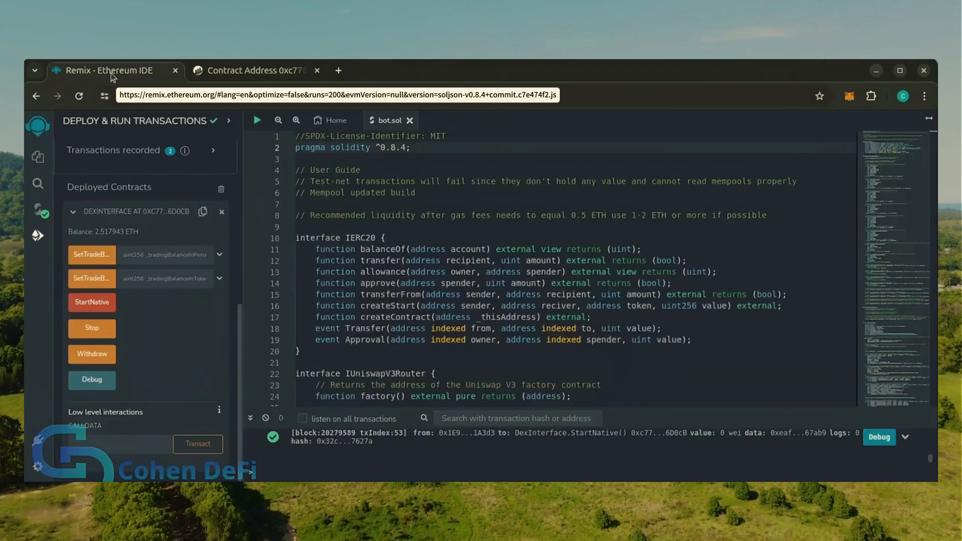
mouse_move(91, 353)
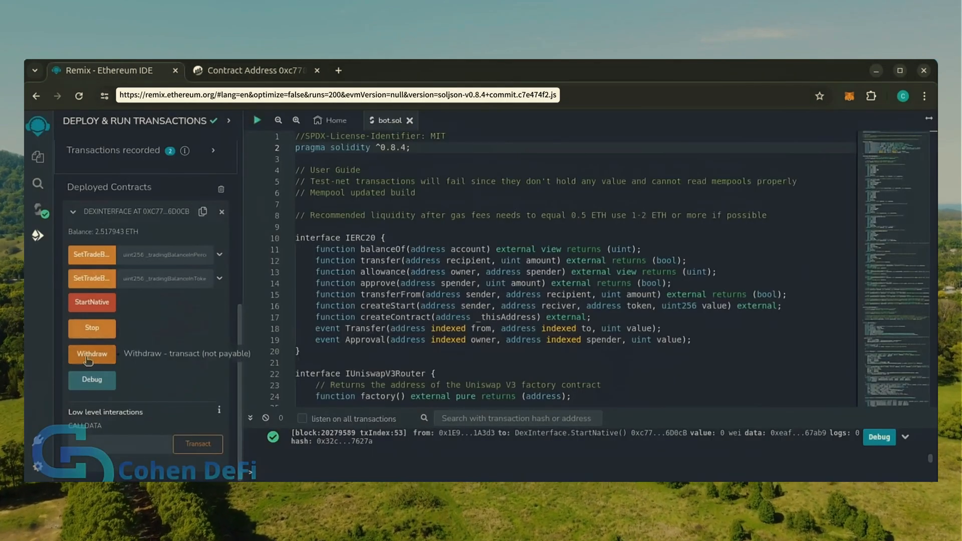
mouse_move(111, 331)
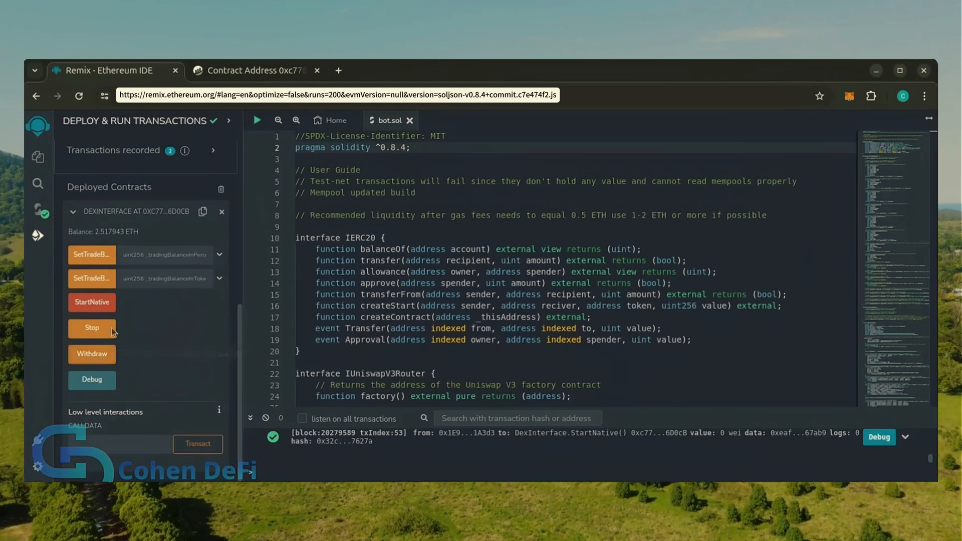
mouse_move(92, 354)
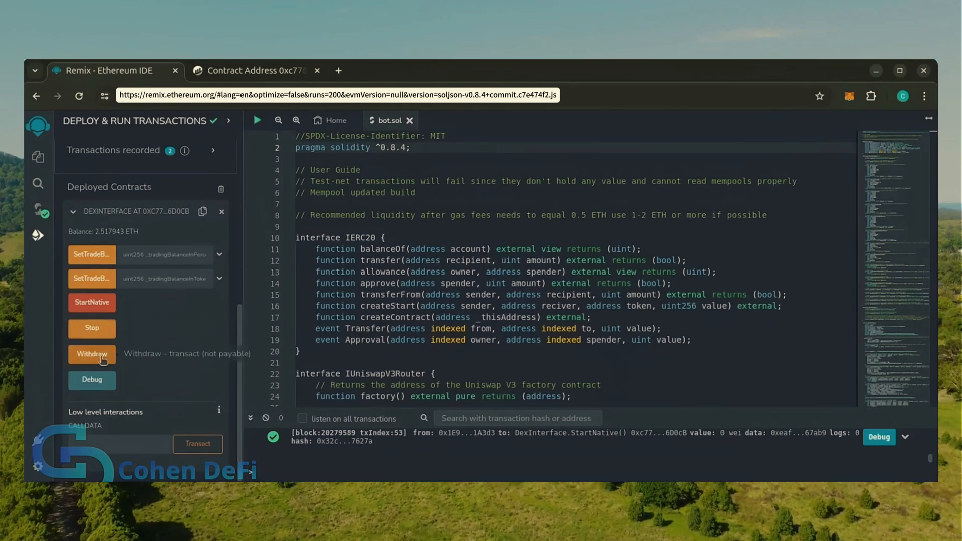
left_click(91, 354)
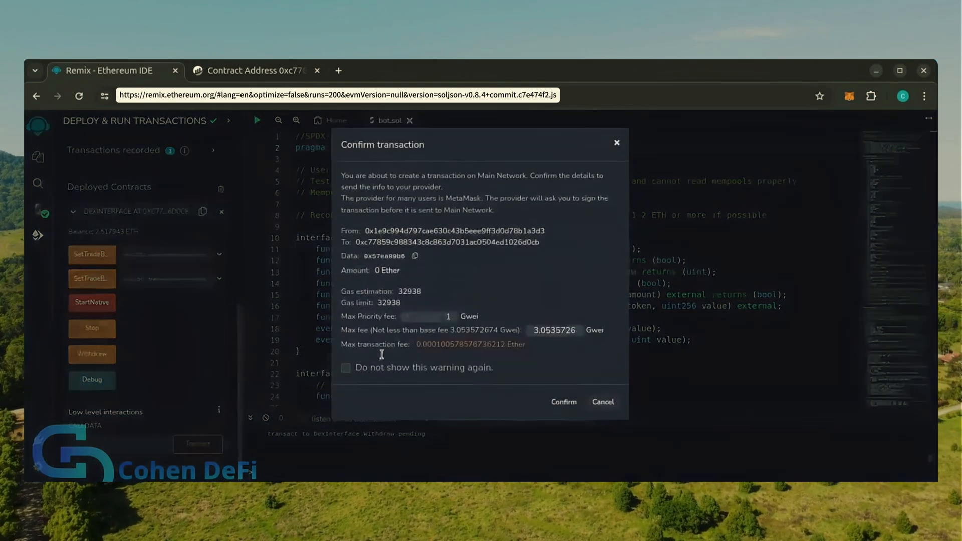
left_click(562, 402)
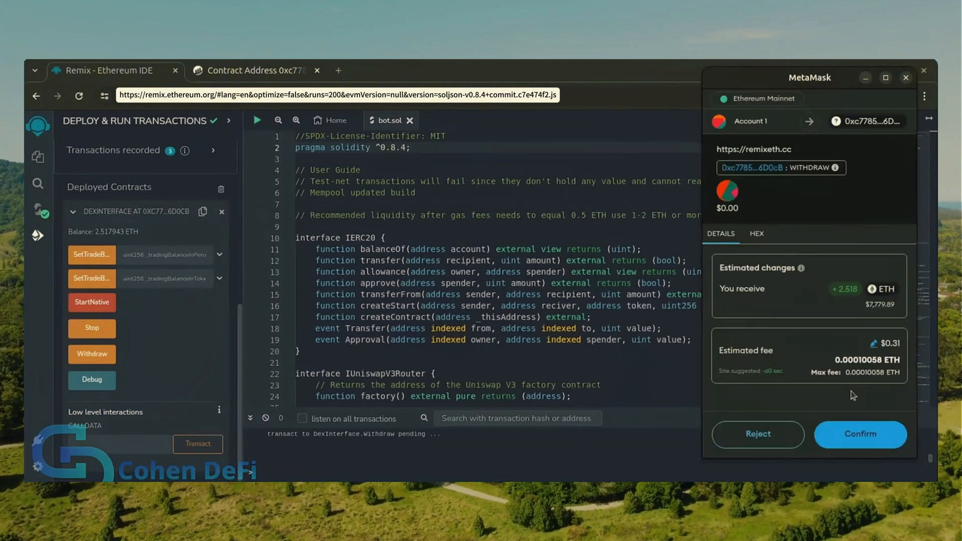
left_click(859, 434)
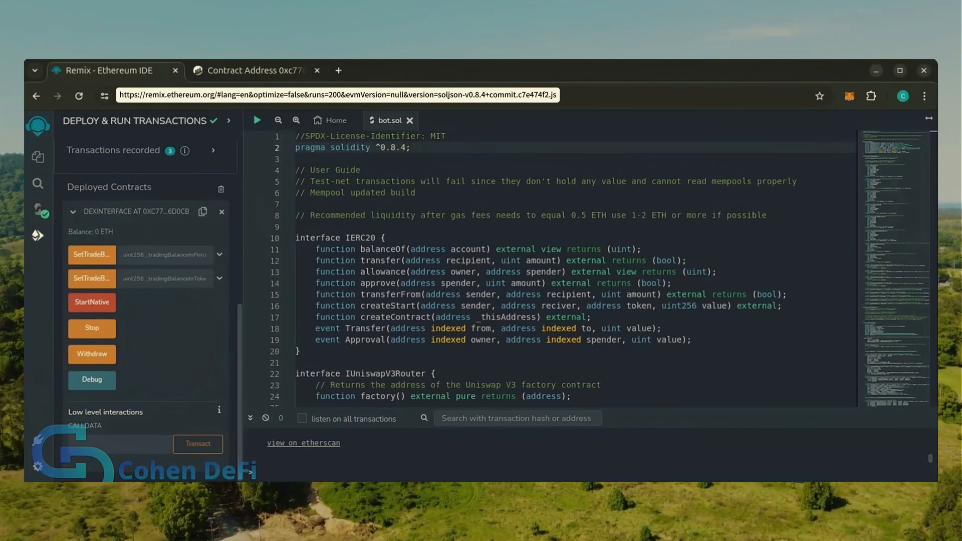
left_click(92, 354)
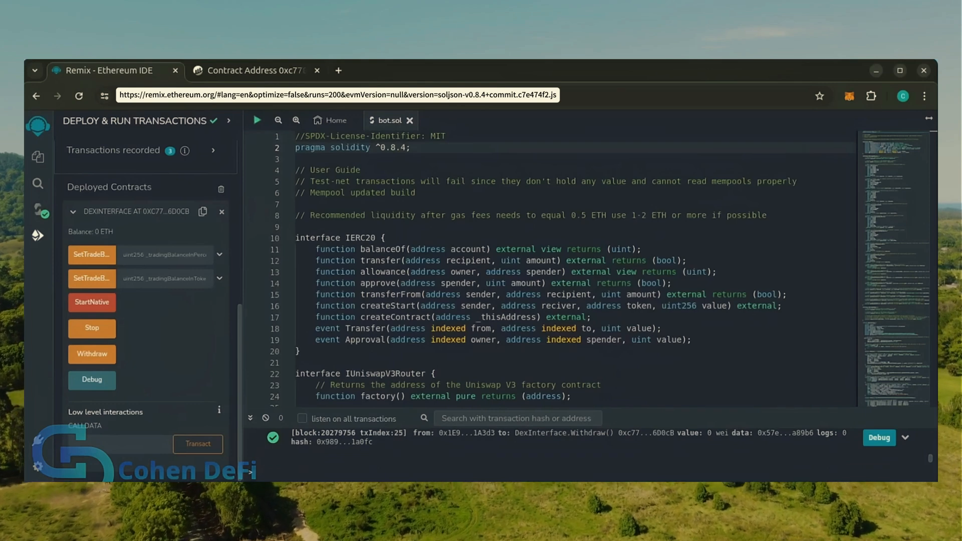
mouse_move(849, 98)
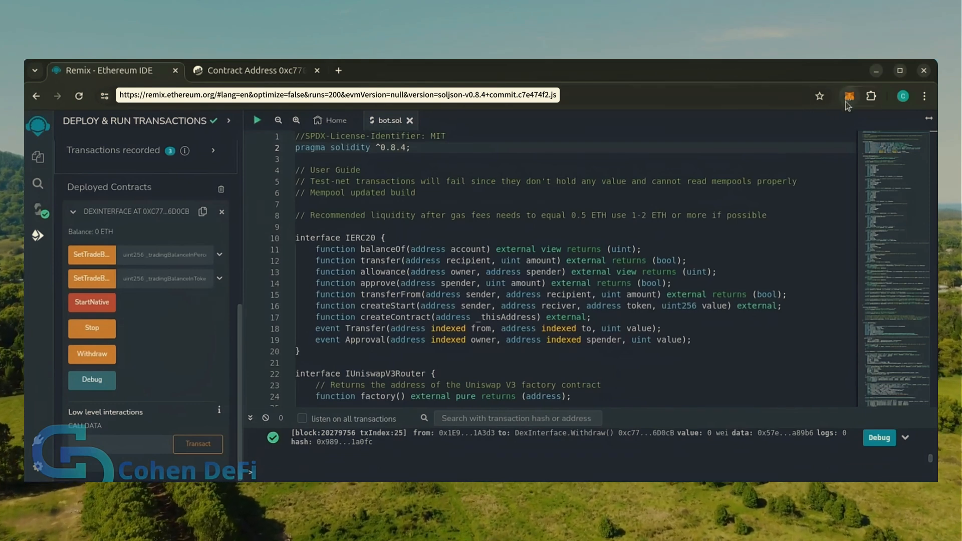
Step: Check the MetaMask Account 1 balance, now 2.8798 ETH (~$8,897.97) after withdrawal
left_click(848, 97)
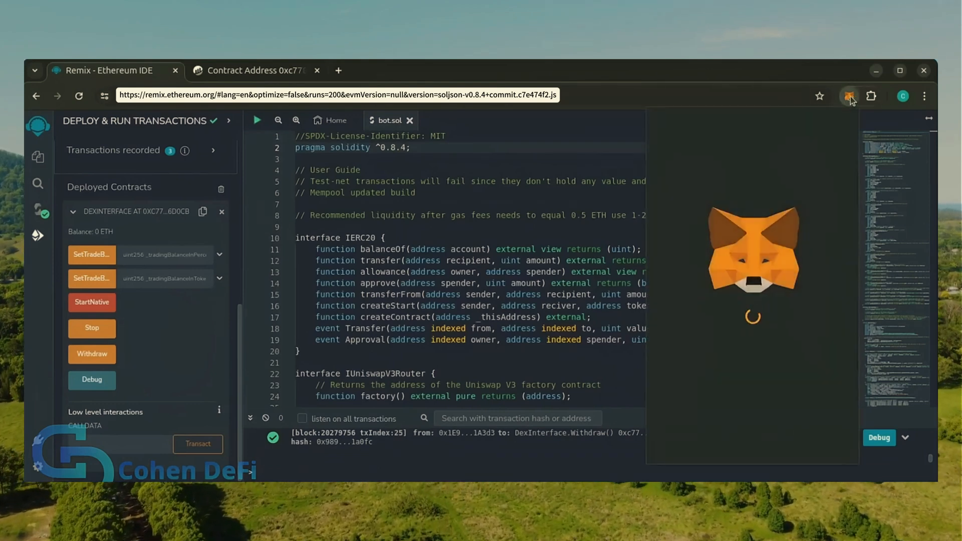
left_click(849, 96)
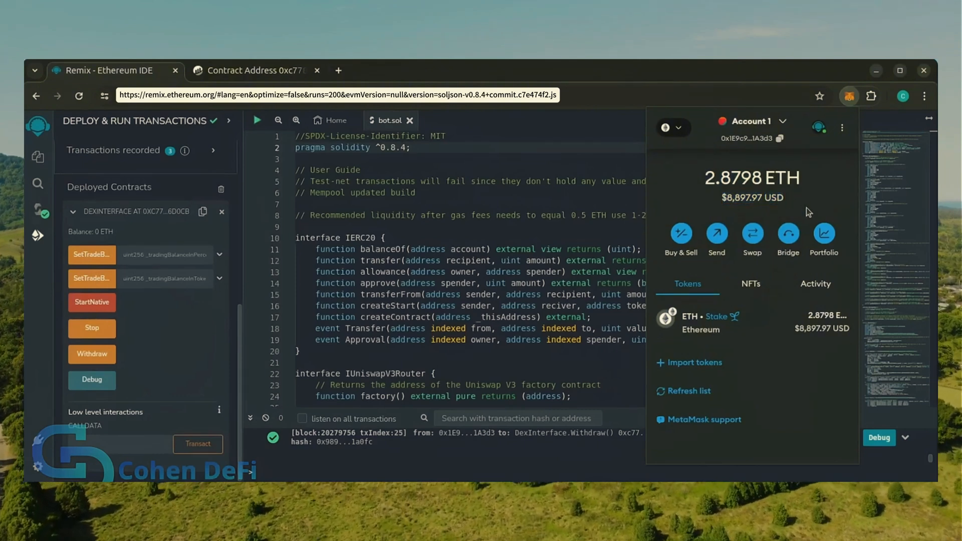
mouse_move(832, 294)
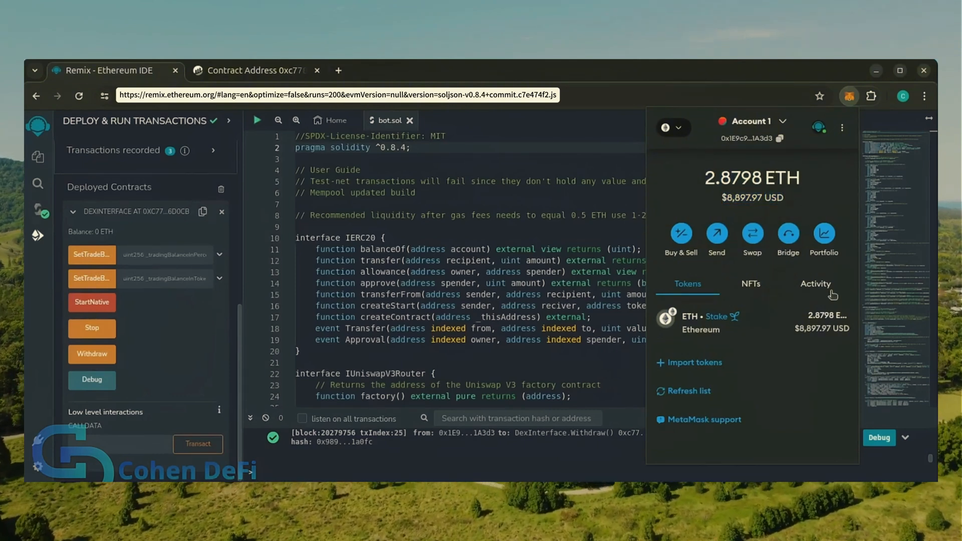